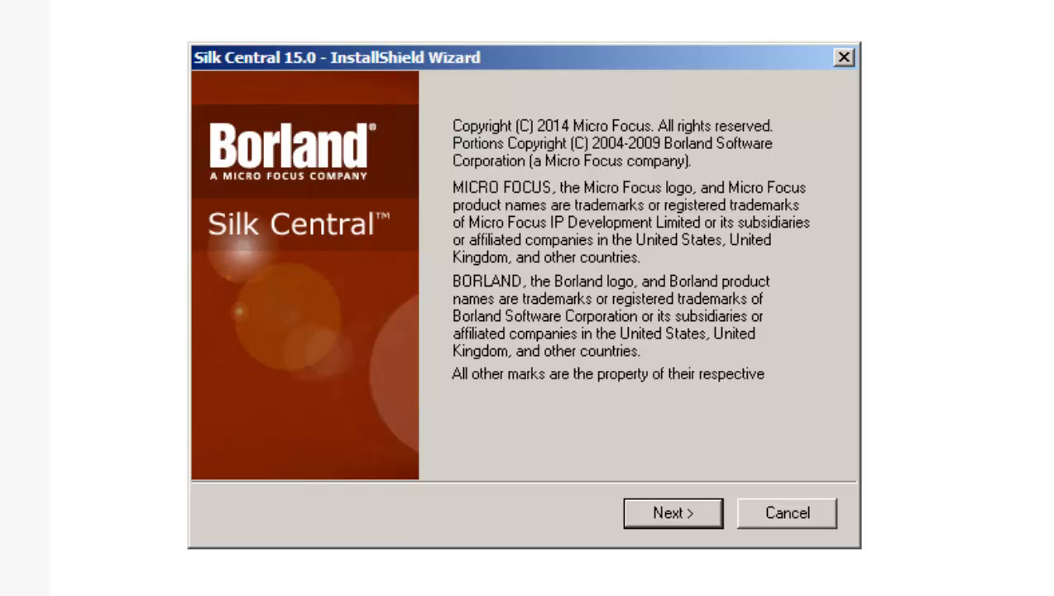
pyautogui.moveTo(665, 495)
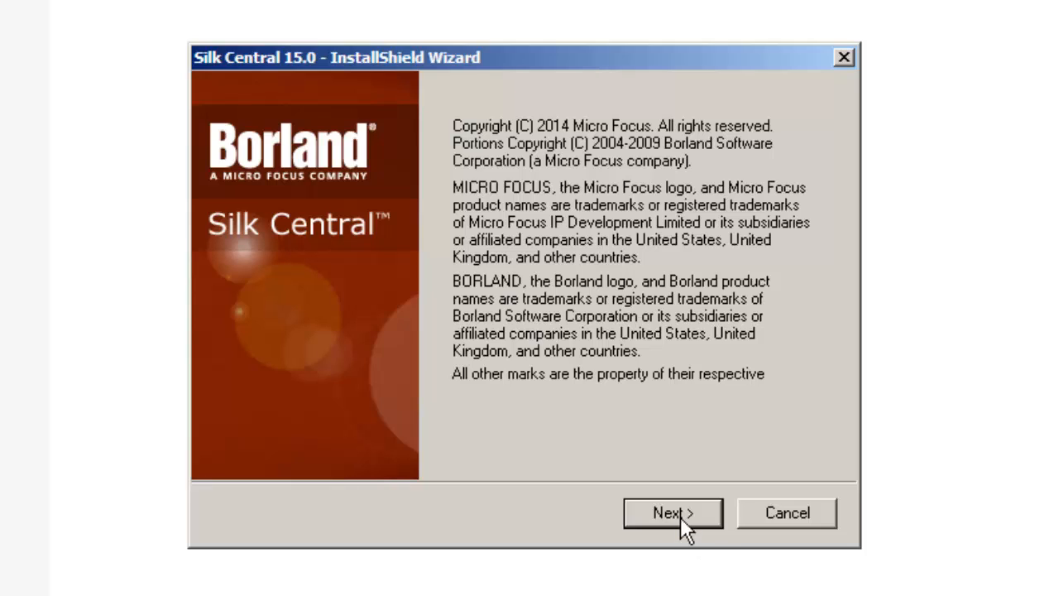
# Continue past the copyright notice, keep English as install language, and view the release notes.
pyautogui.click(672, 513)
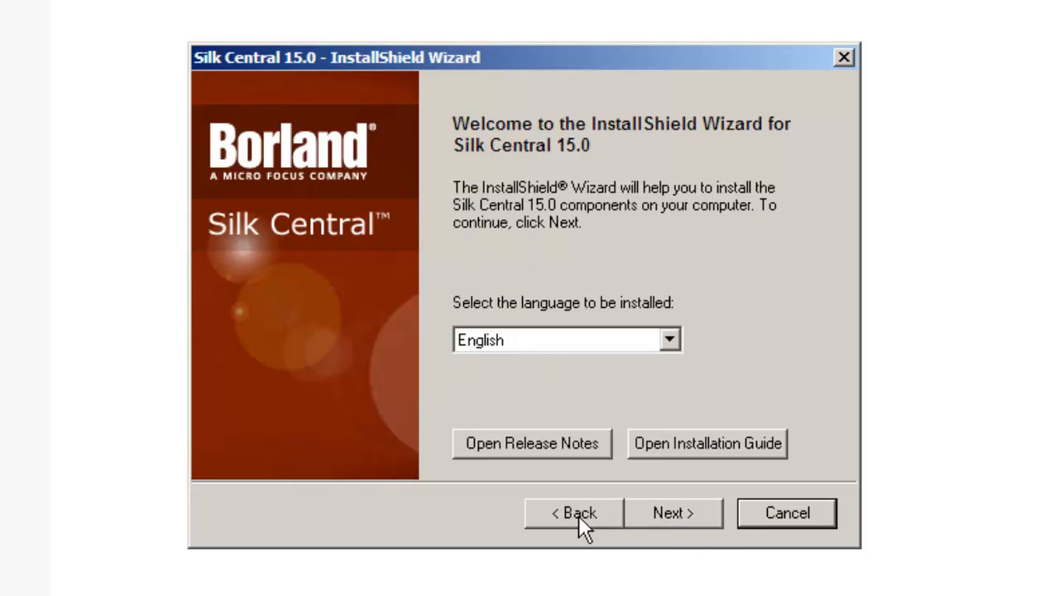
pyautogui.moveTo(554, 483)
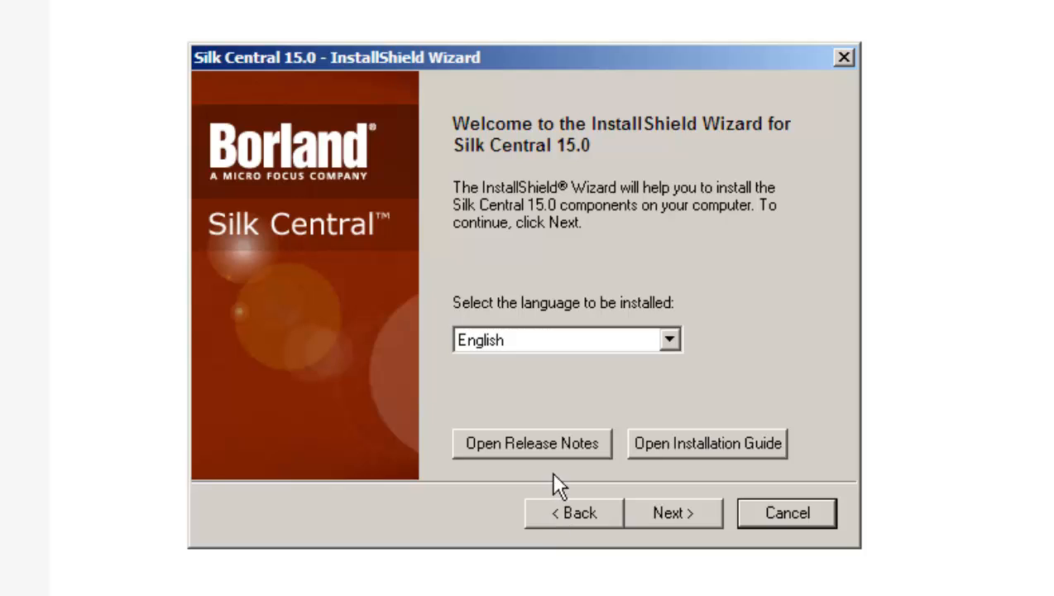
pyautogui.moveTo(543, 343)
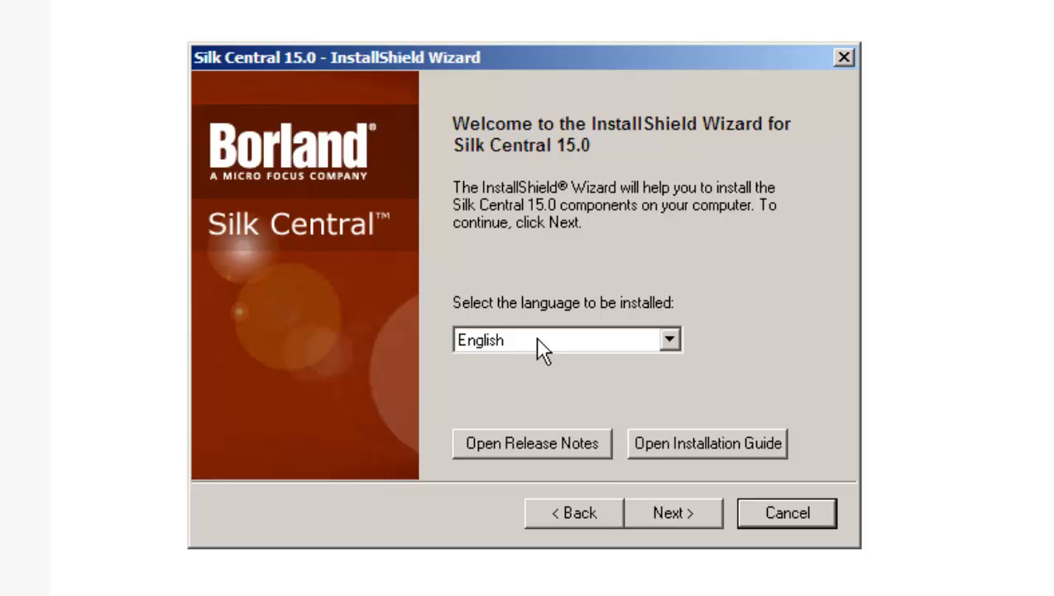
pyautogui.click(669, 339)
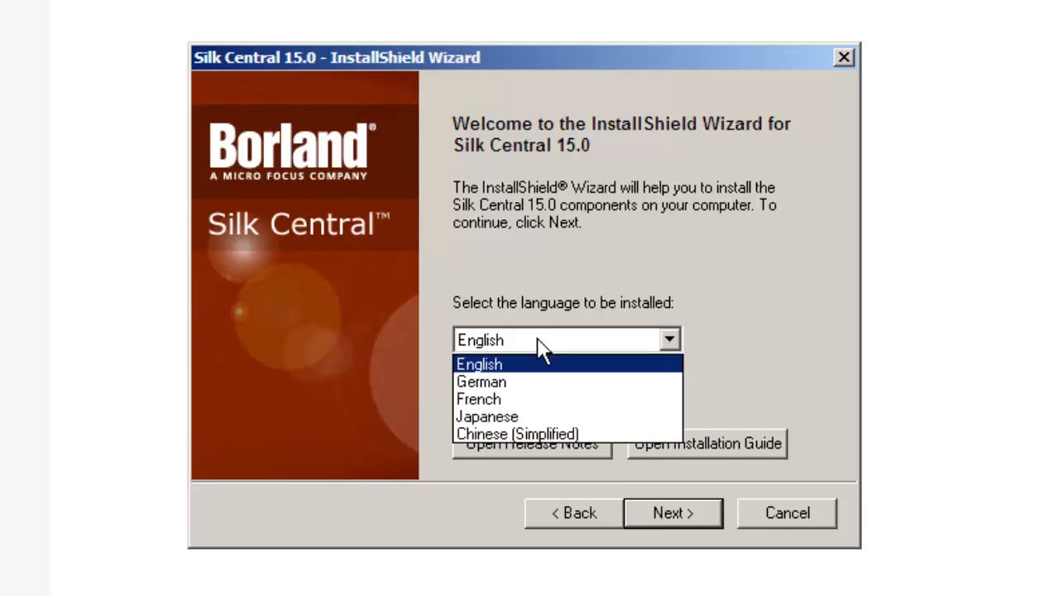
pyautogui.click(478, 364)
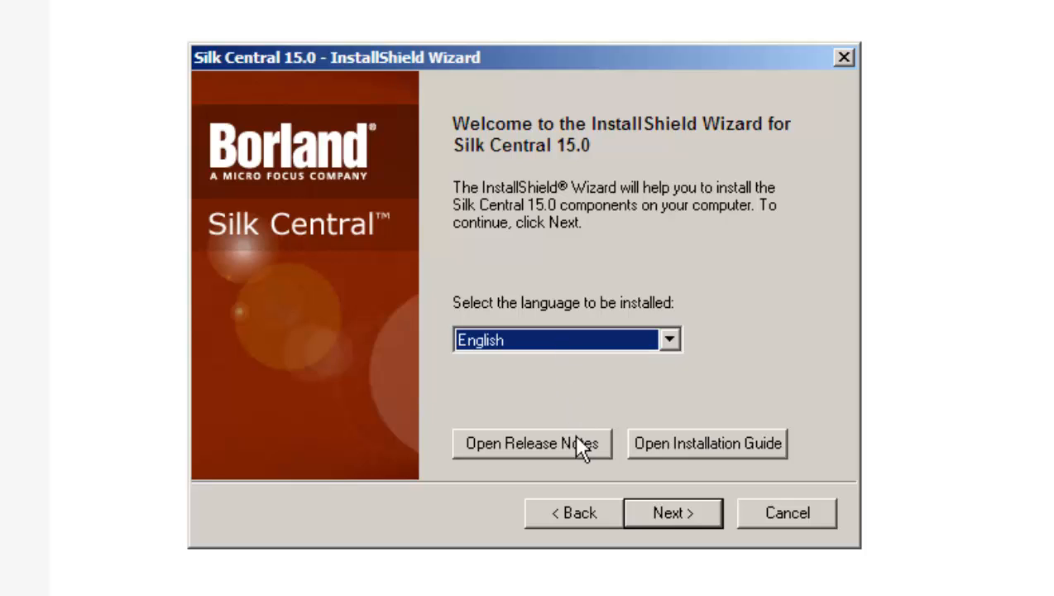
pyautogui.moveTo(538, 453)
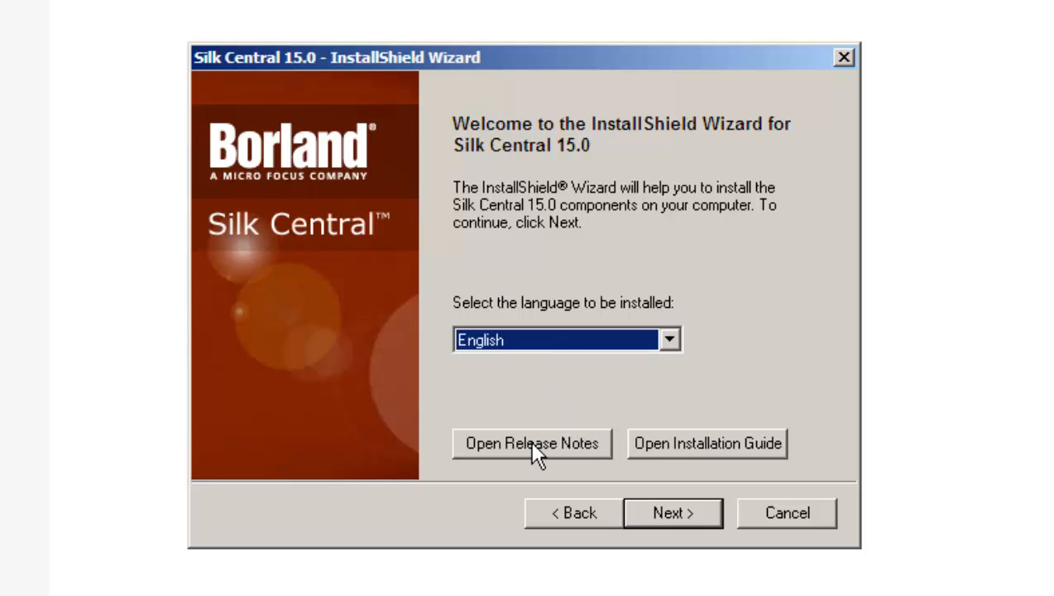
pyautogui.click(530, 443)
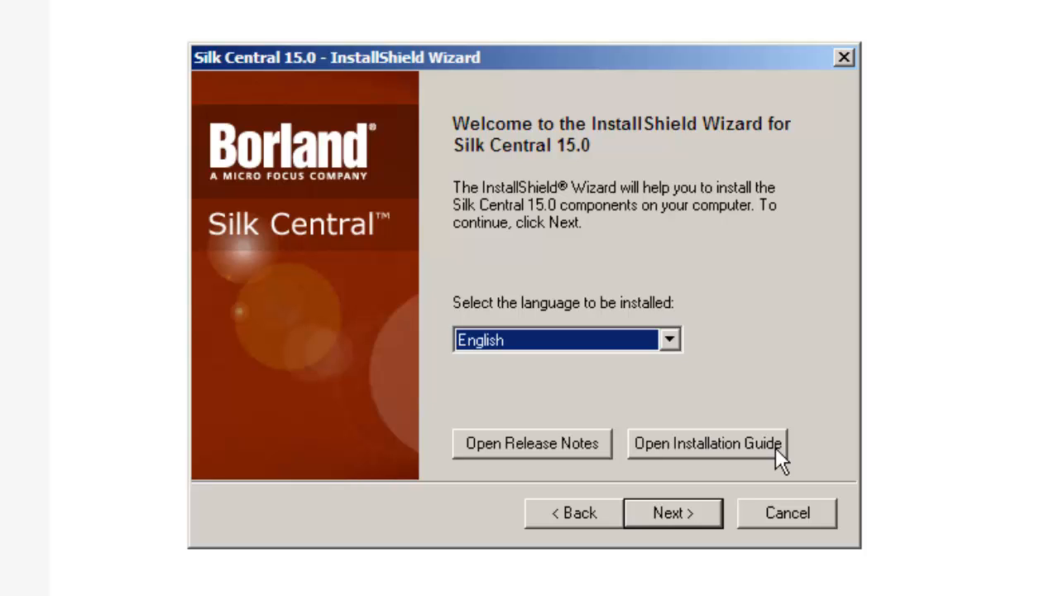
pyautogui.moveTo(670, 522)
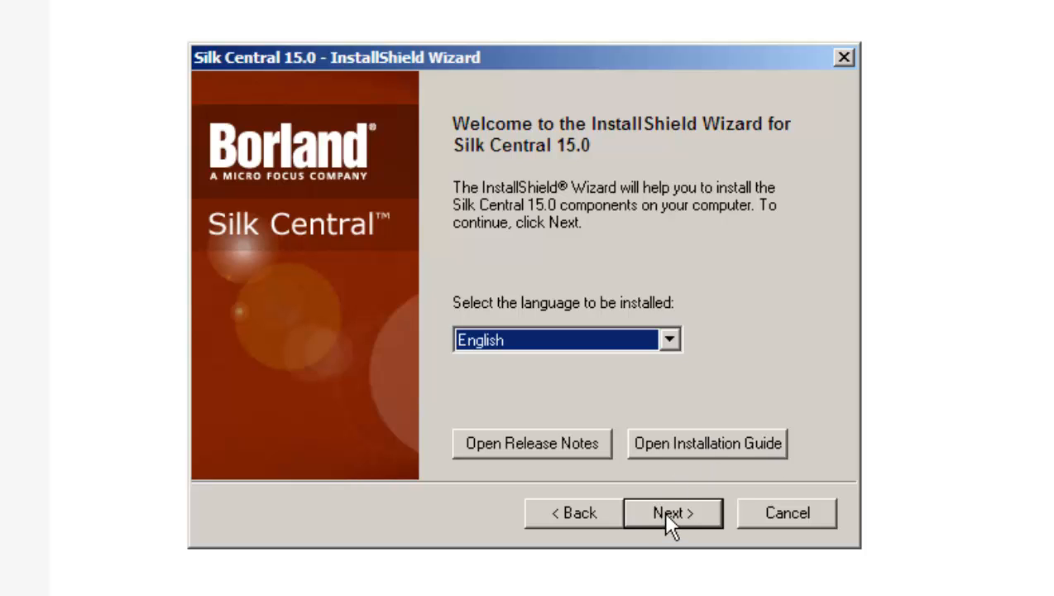
# Continue to the license agreement and select 'I accept the terms of the license agreement'.
pyautogui.click(672, 513)
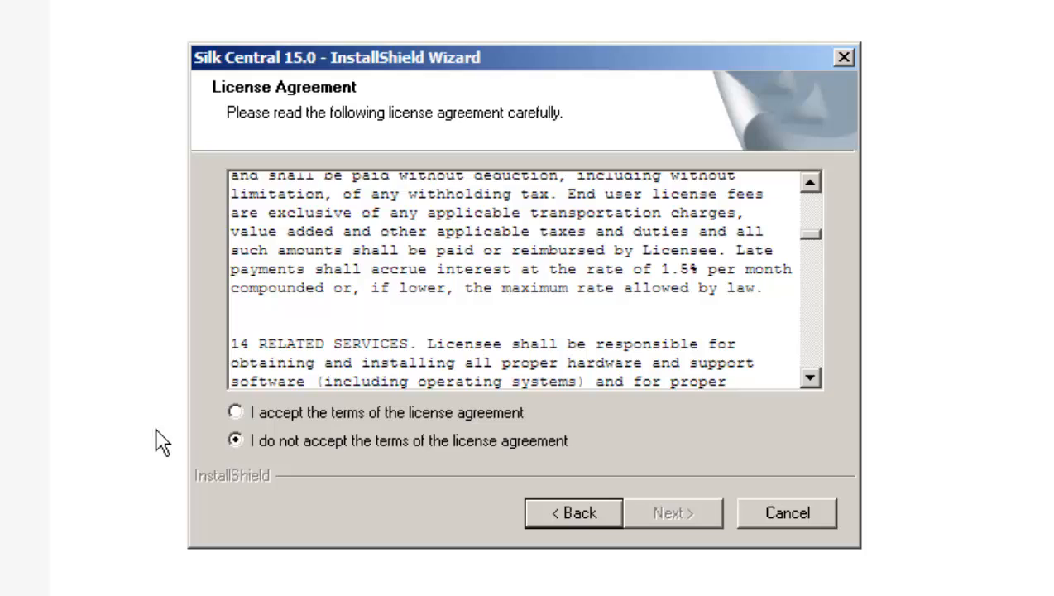
pyautogui.click(235, 412)
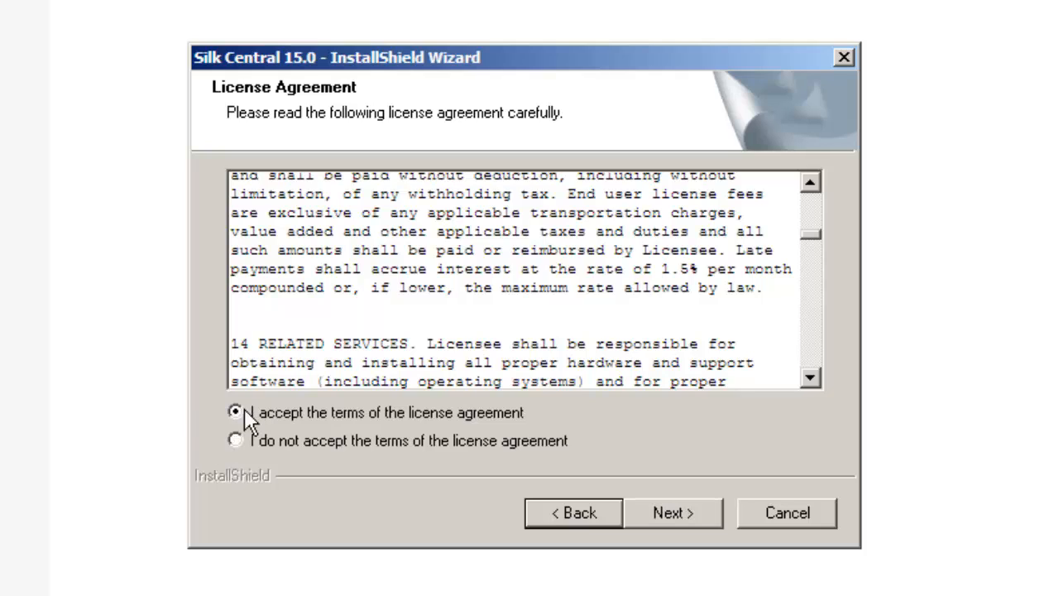
pyautogui.click(235, 412)
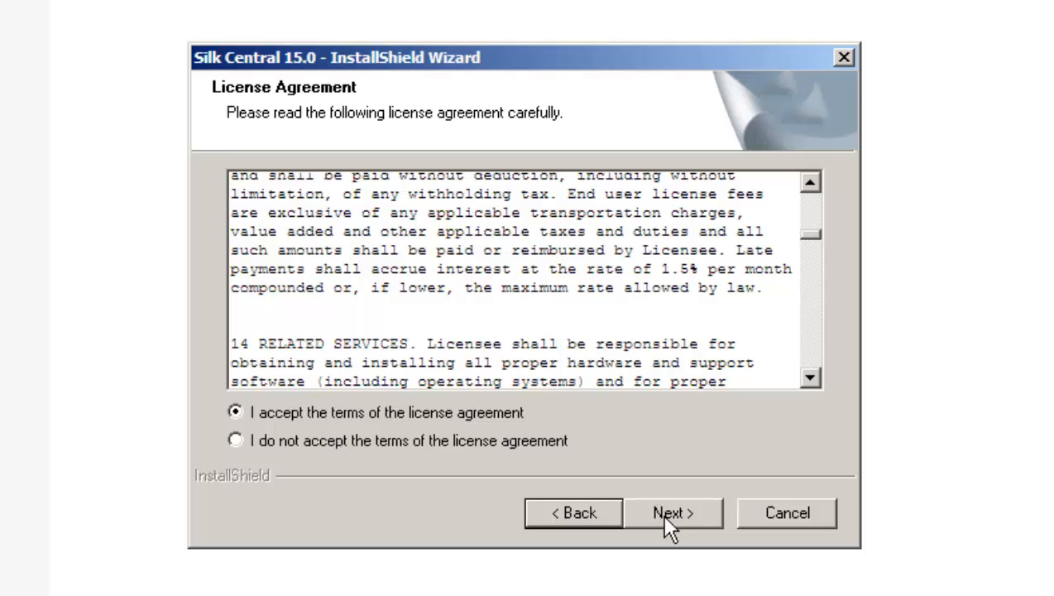
# Continue past the accepted license, bringing up the IIS-detected / Tomcat-configured notice.
pyautogui.click(672, 513)
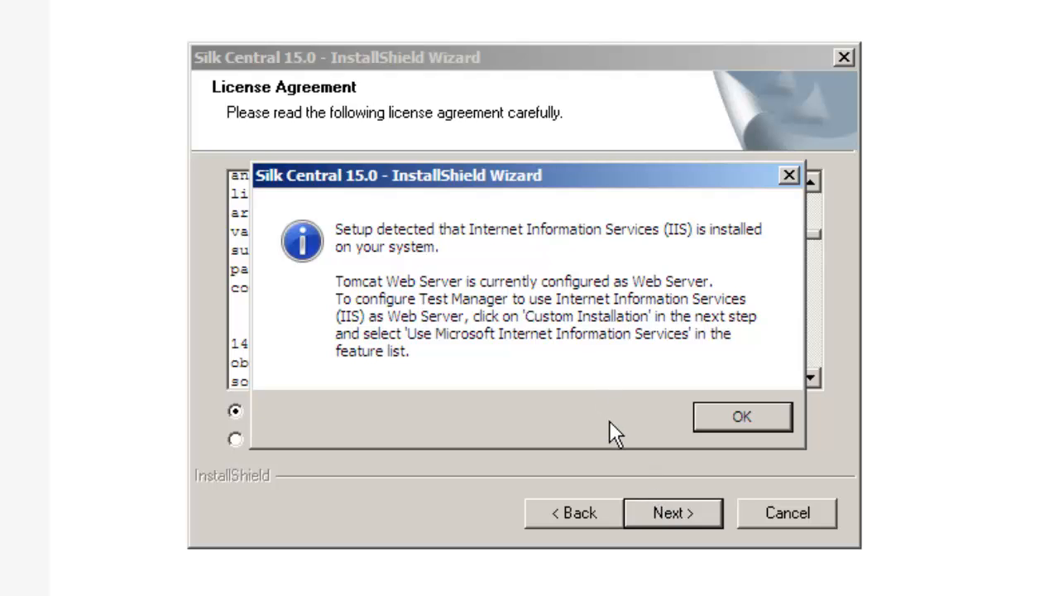
pyautogui.moveTo(620, 430)
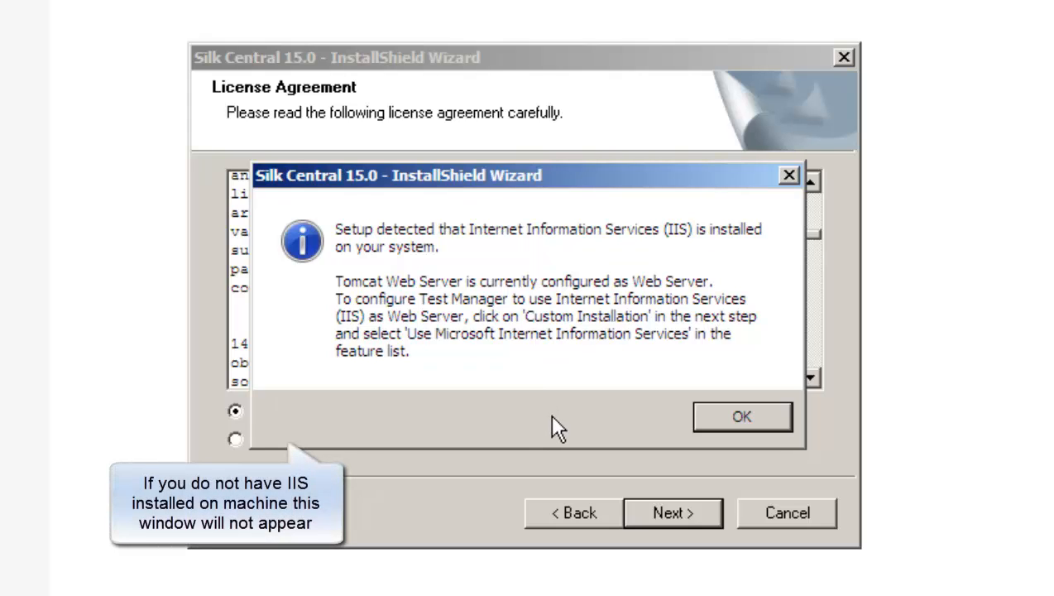
pyautogui.moveTo(529, 434)
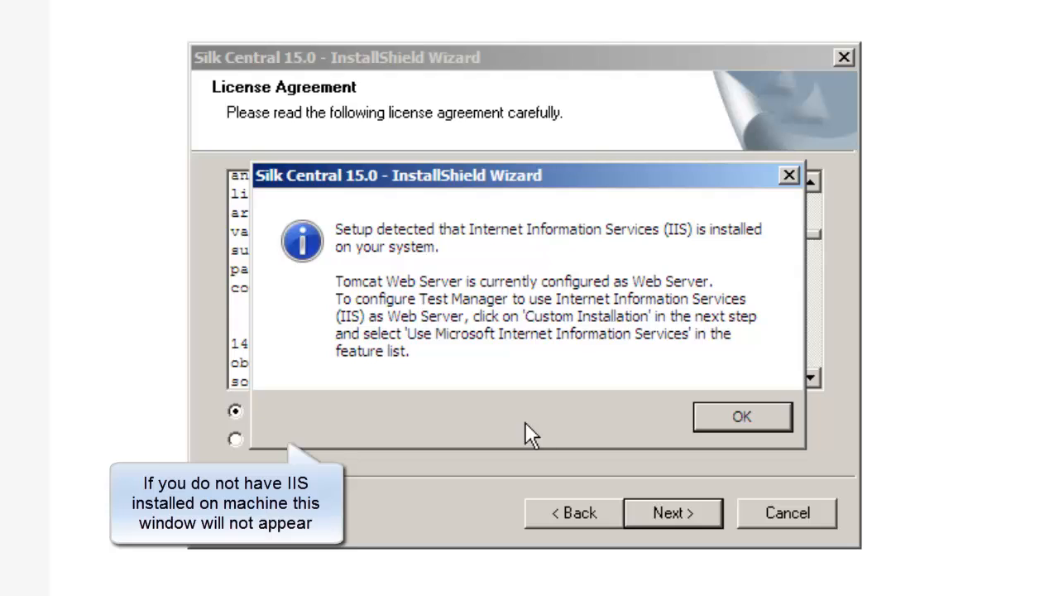
pyautogui.moveTo(582, 423)
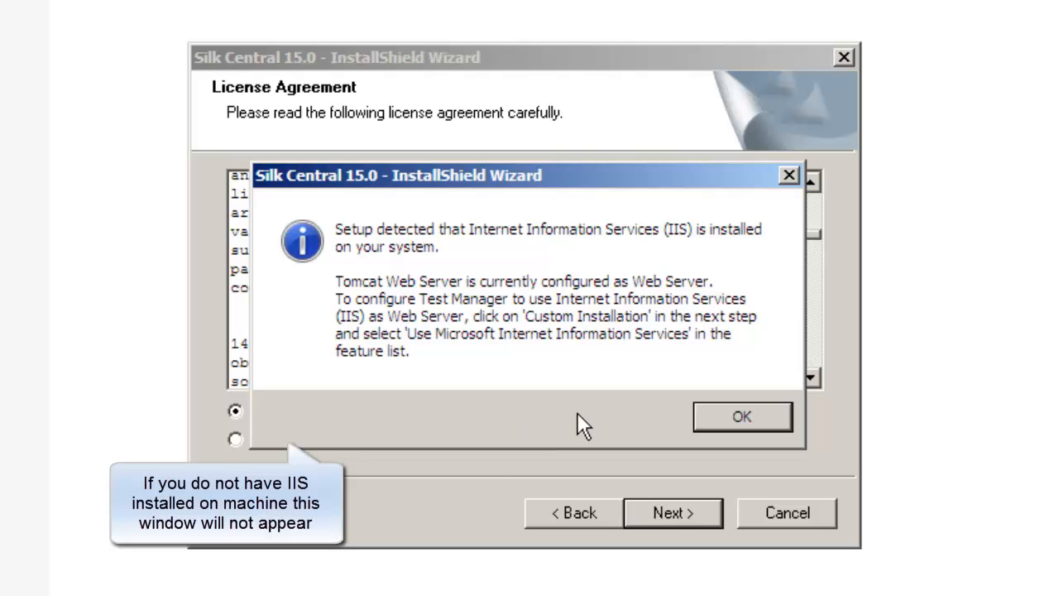
pyautogui.moveTo(422, 384)
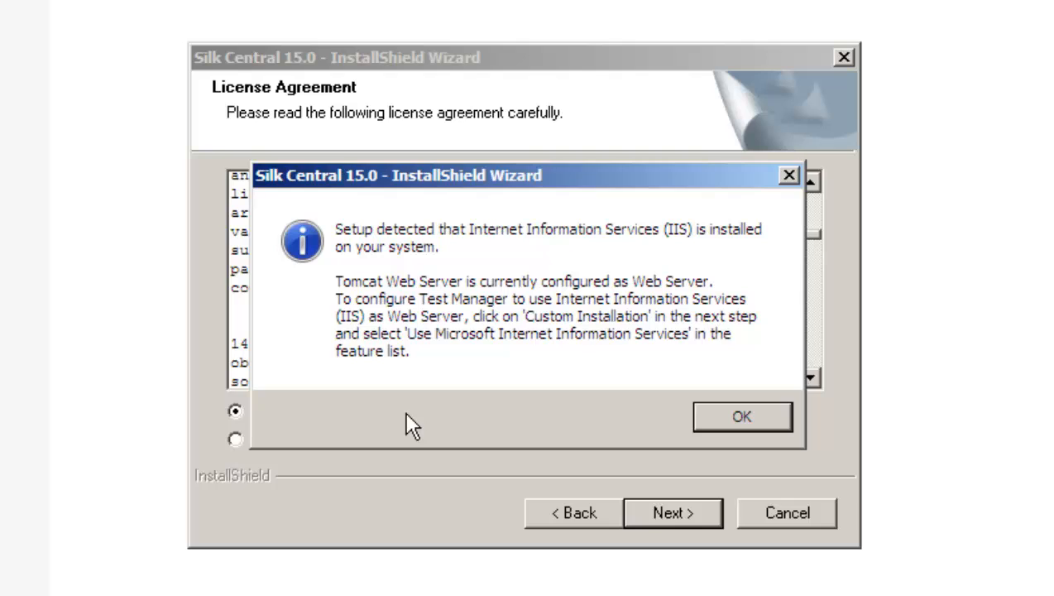
# Dismiss the IIS notice and choose the Silk Central Custom setup type.
pyautogui.click(741, 417)
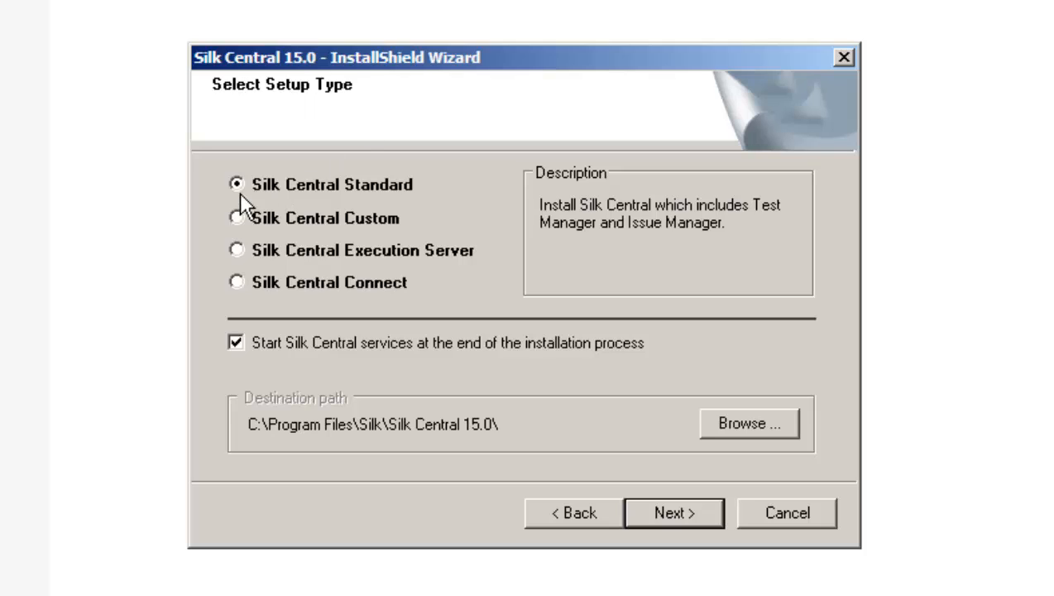
pyautogui.moveTo(413, 198)
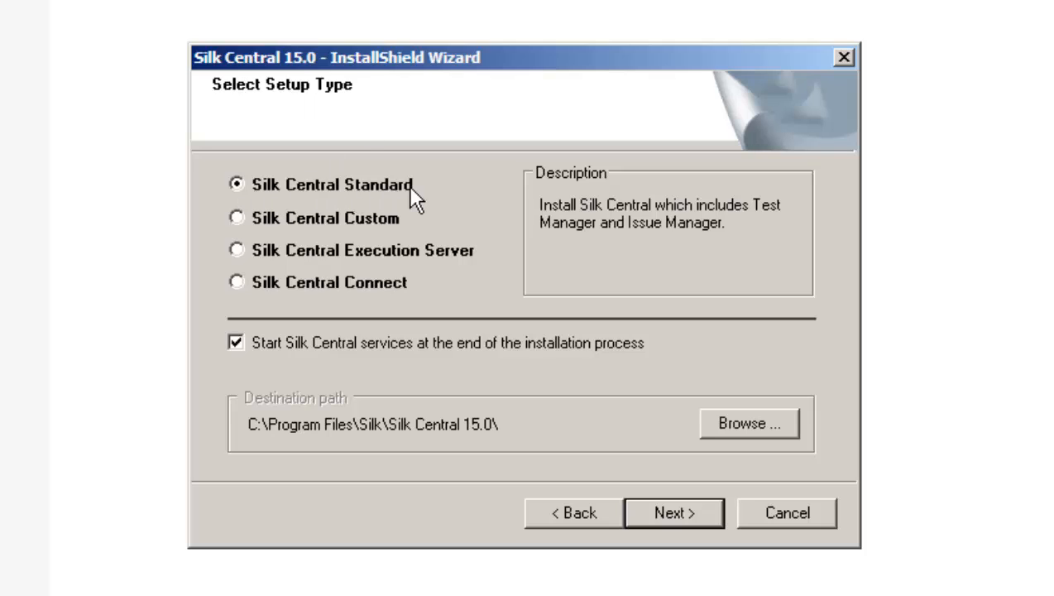
pyautogui.moveTo(467, 192)
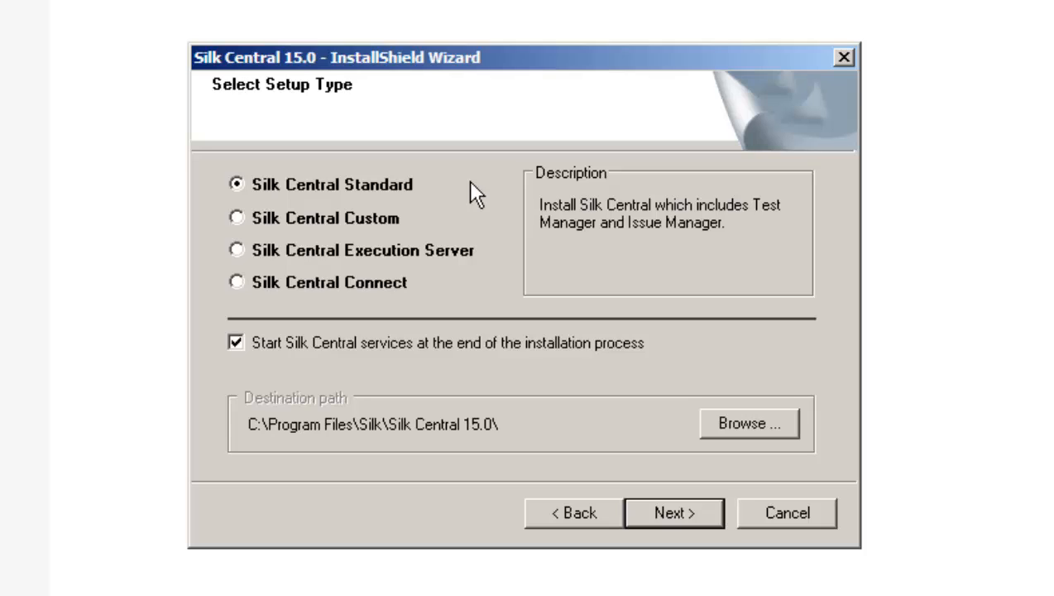
pyautogui.moveTo(240, 225)
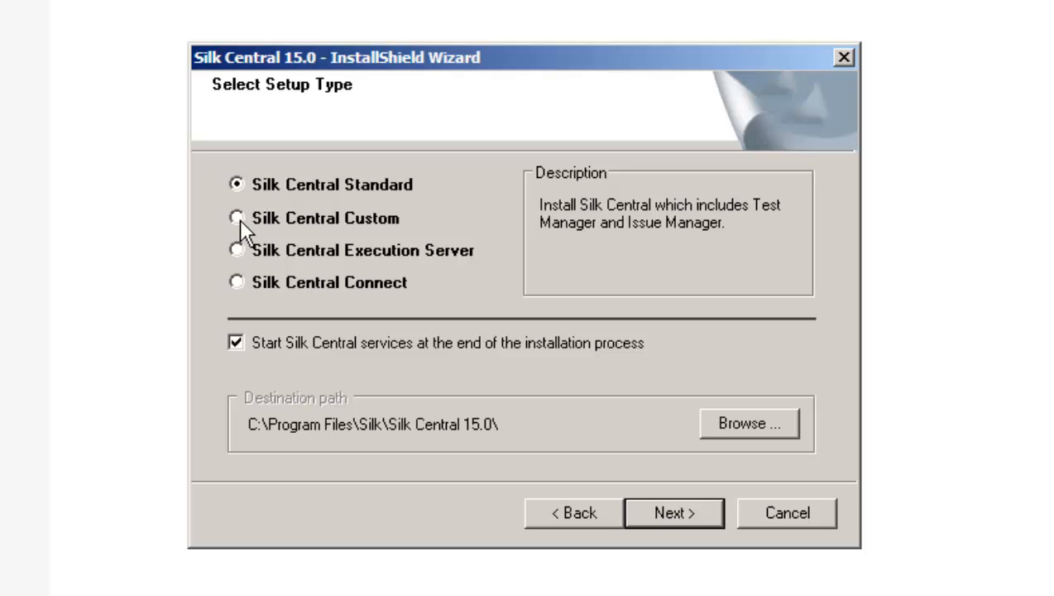
pyautogui.moveTo(368, 232)
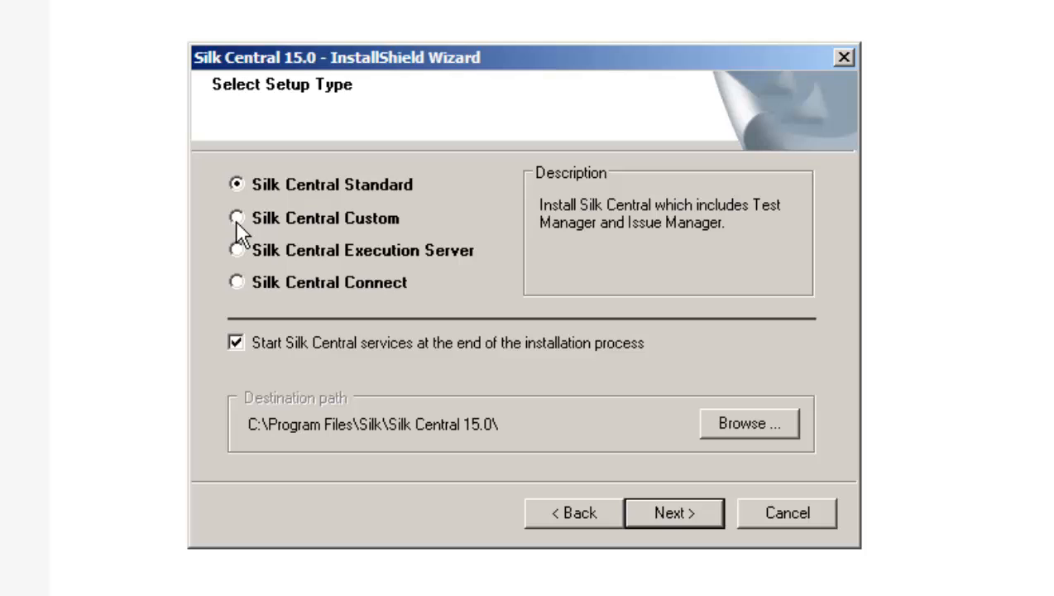
pyautogui.click(236, 218)
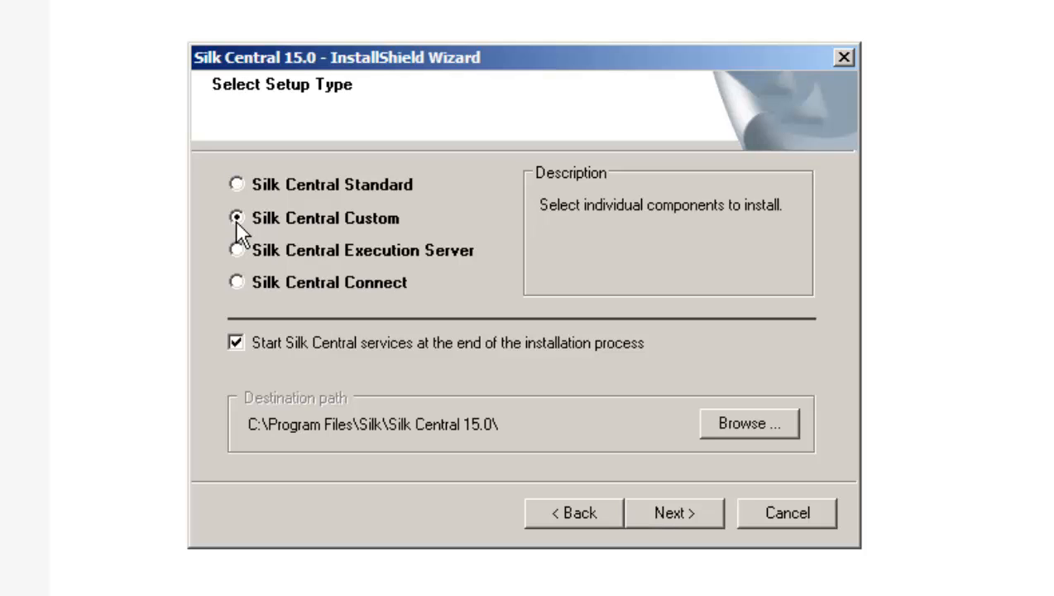
pyautogui.click(237, 219)
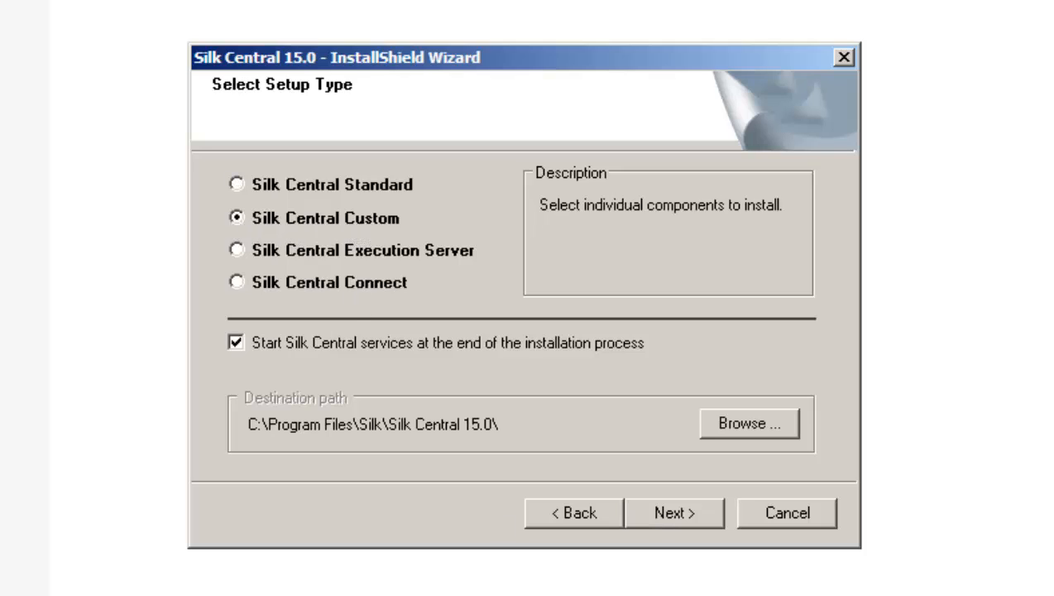
# Continue to Select Features with defaults kept and view the Silk Central Web Server description.
pyautogui.click(674, 513)
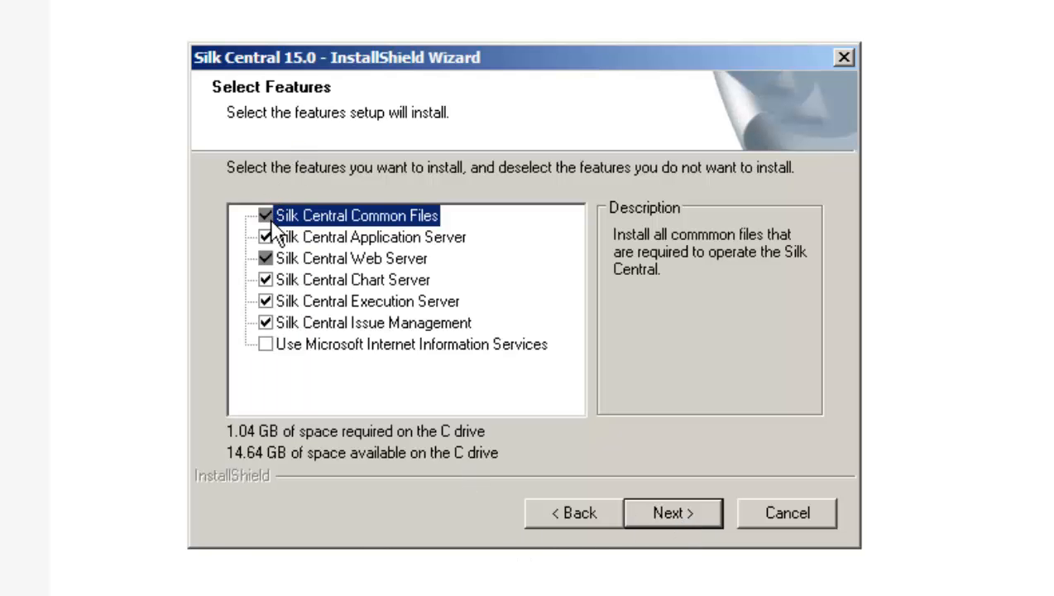
pyautogui.moveTo(318, 257)
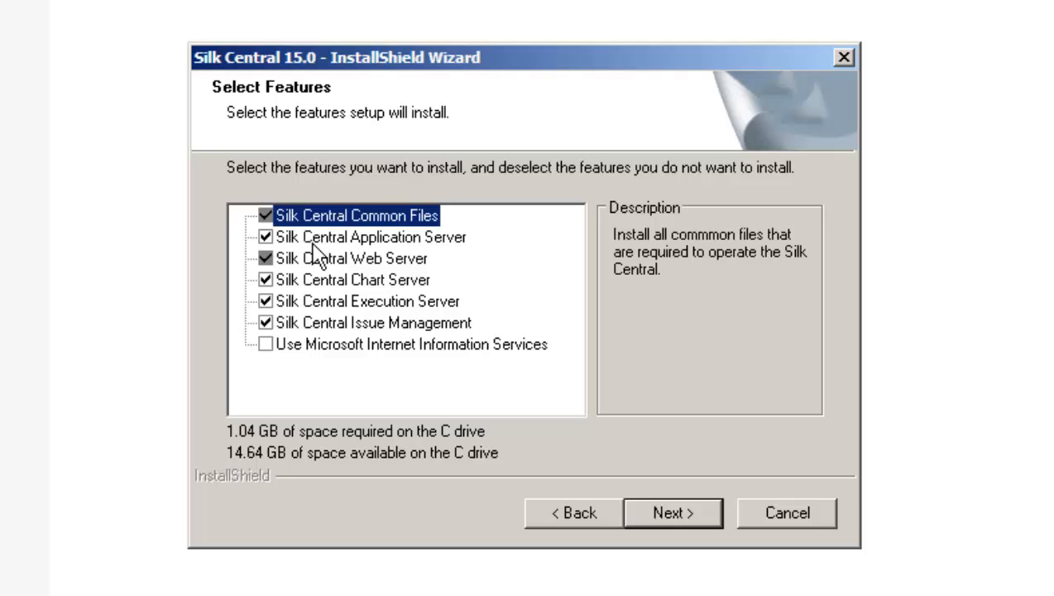
pyautogui.moveTo(312, 340)
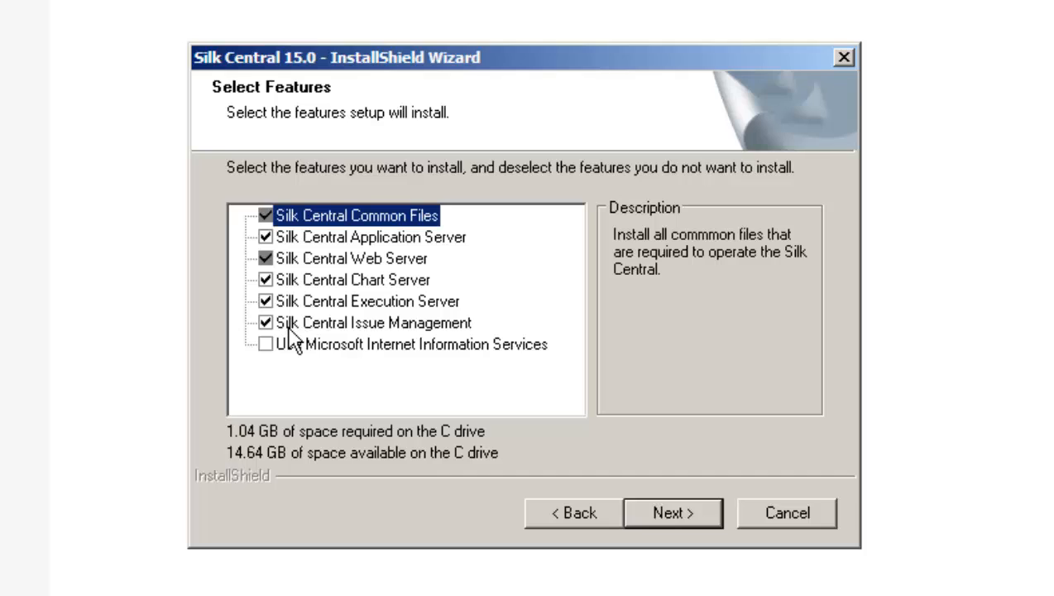
pyautogui.moveTo(273, 364)
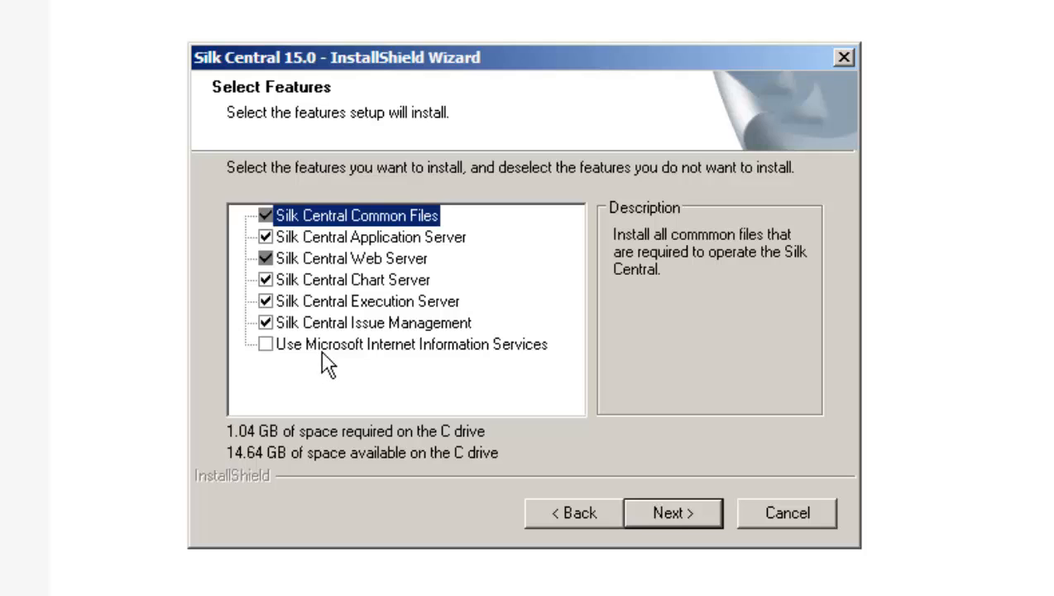
pyautogui.moveTo(268, 356)
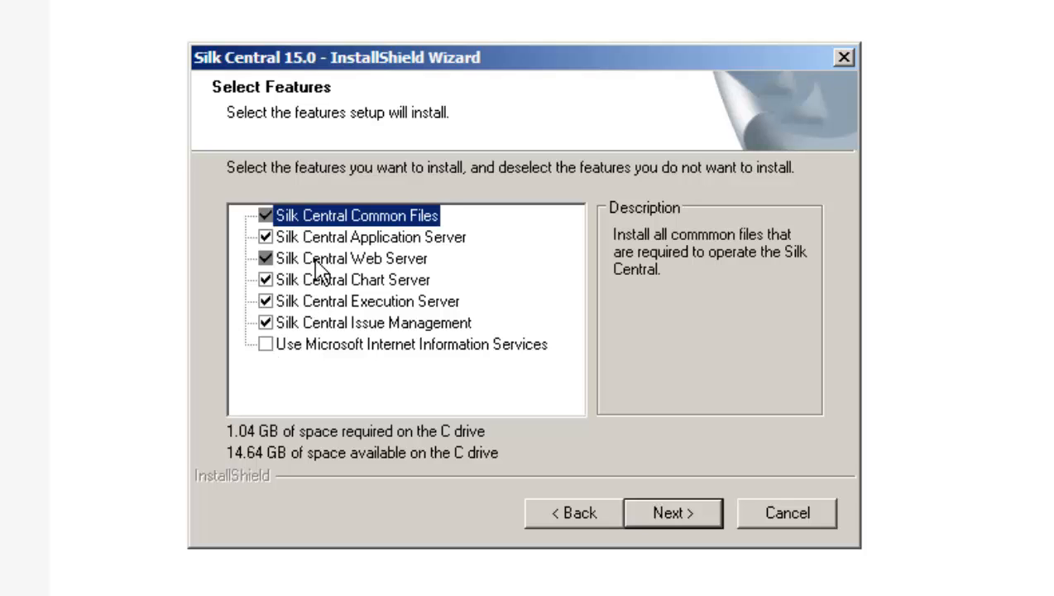
pyautogui.click(351, 258)
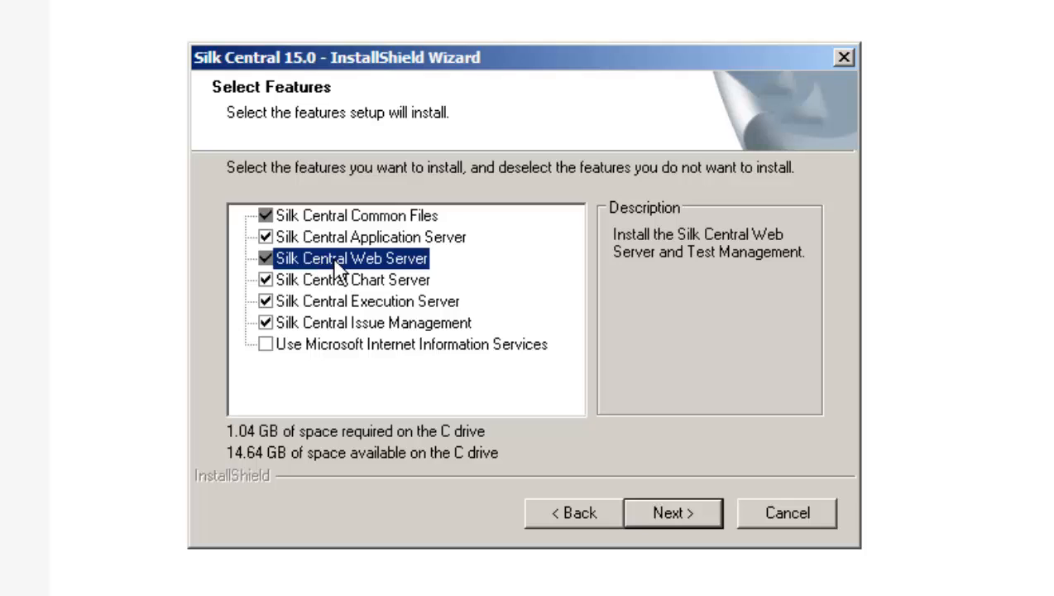
pyautogui.moveTo(454, 284)
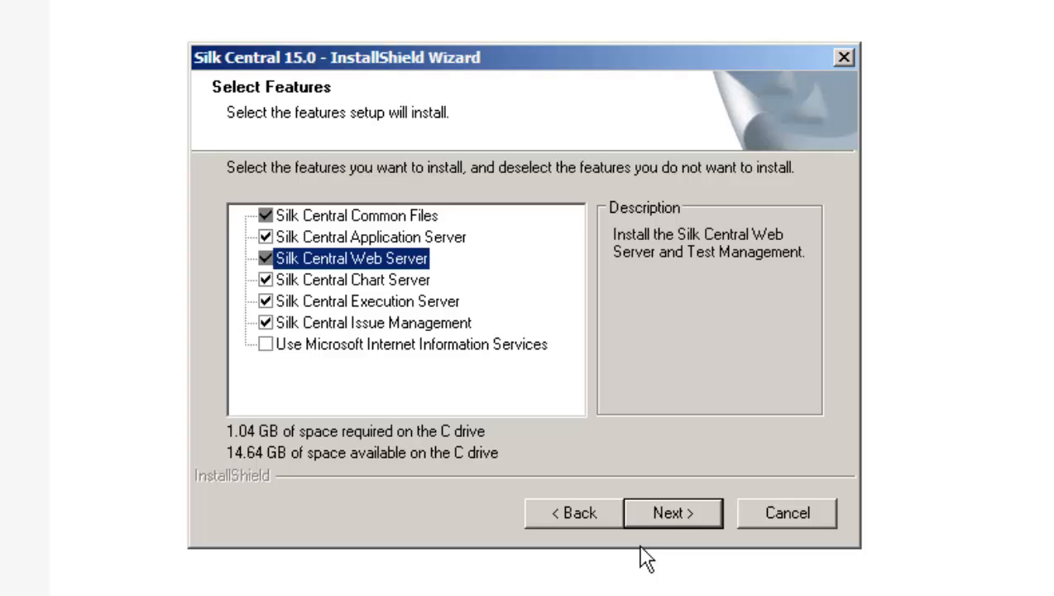
# Go back, choose the Silk Central Standard setup type, and continue to the options summary.
pyautogui.click(573, 513)
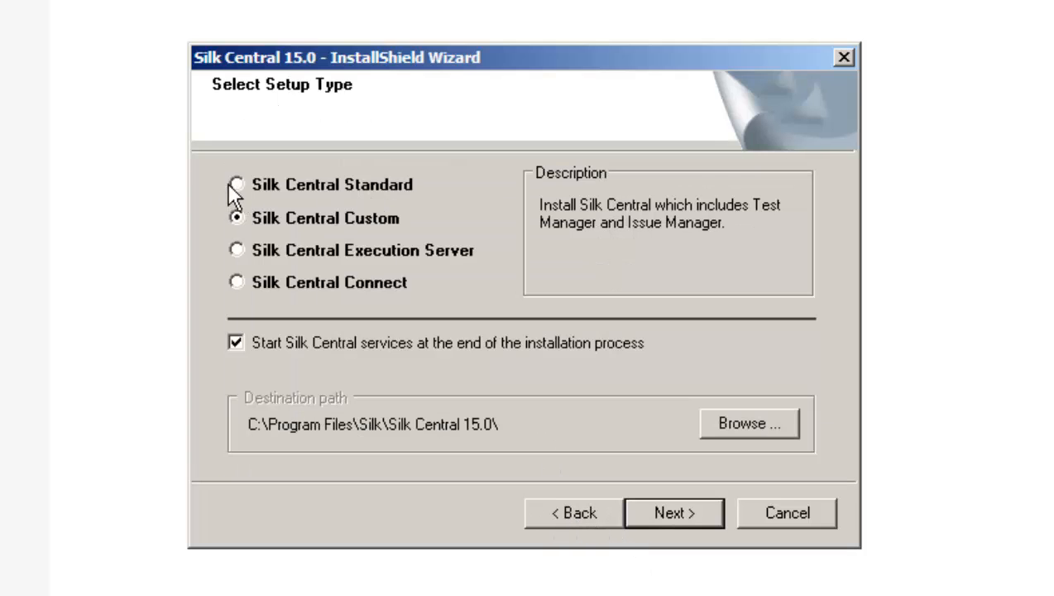
pyautogui.click(237, 184)
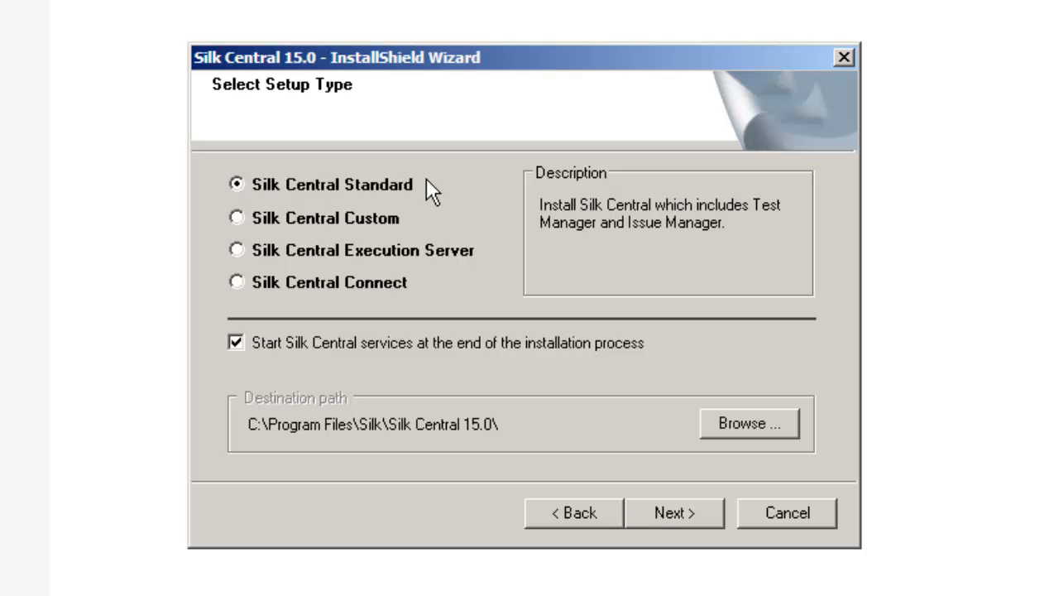
pyautogui.moveTo(354, 421)
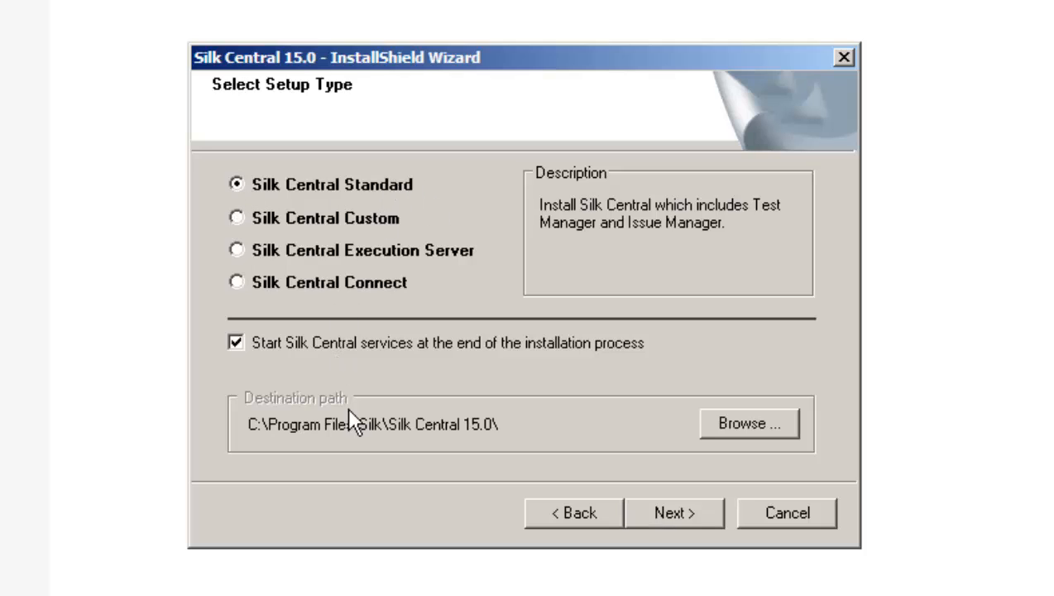
pyautogui.moveTo(273, 443)
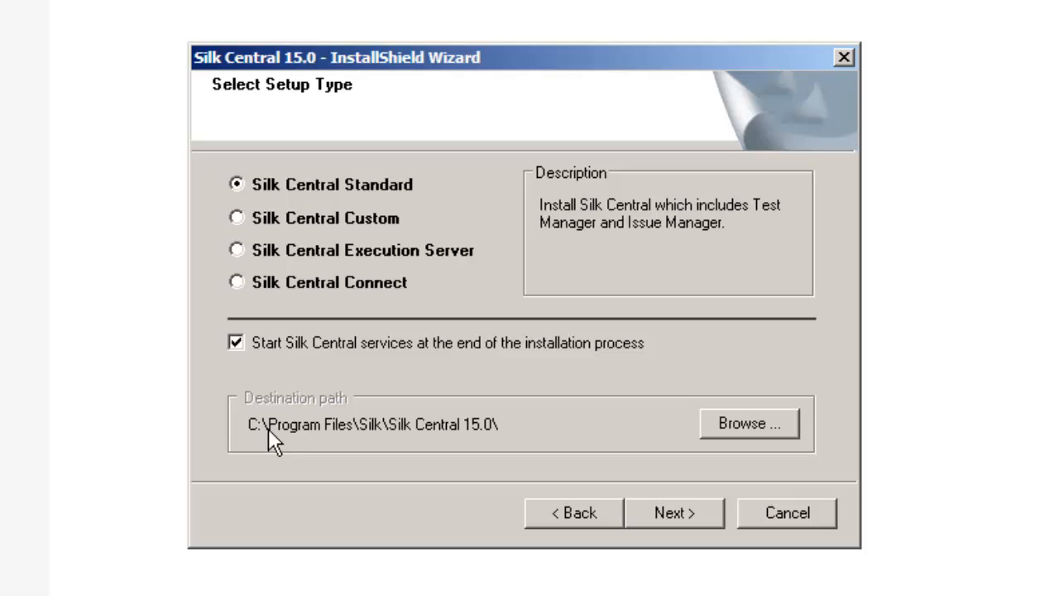
pyautogui.moveTo(526, 438)
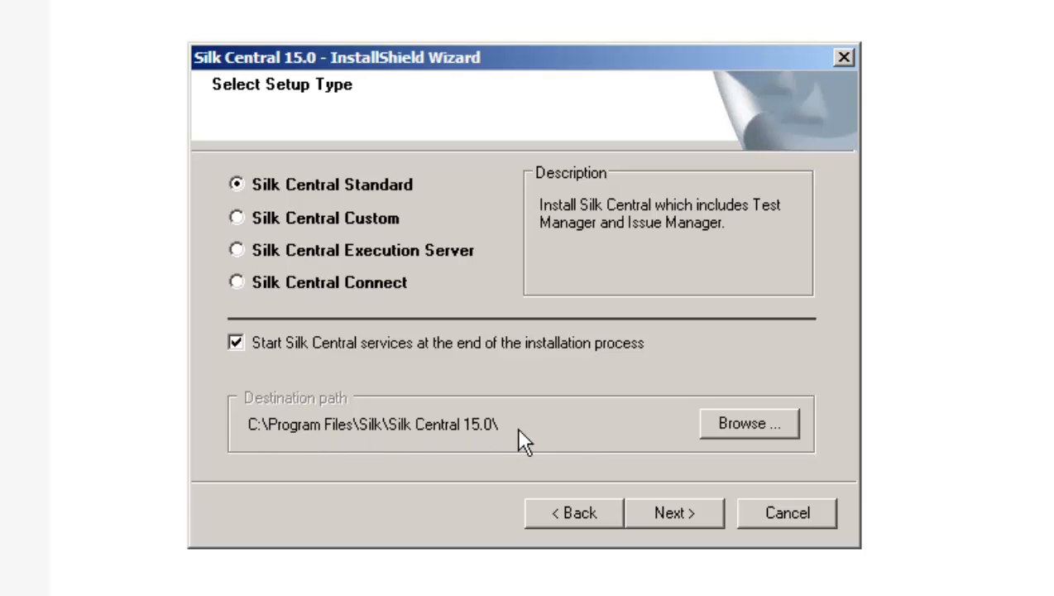
pyautogui.moveTo(281, 439)
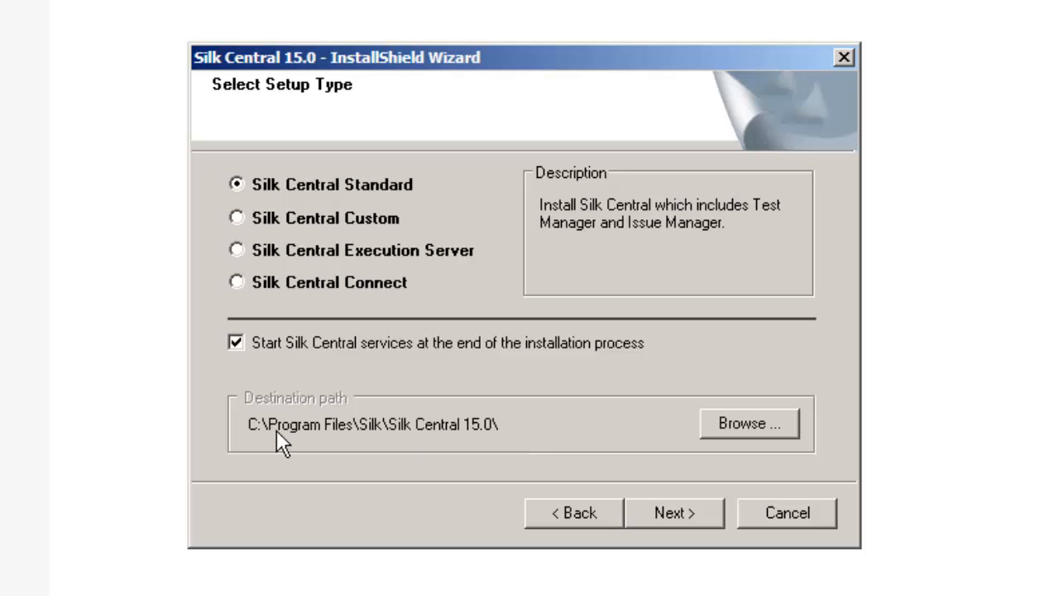
pyautogui.moveTo(737, 449)
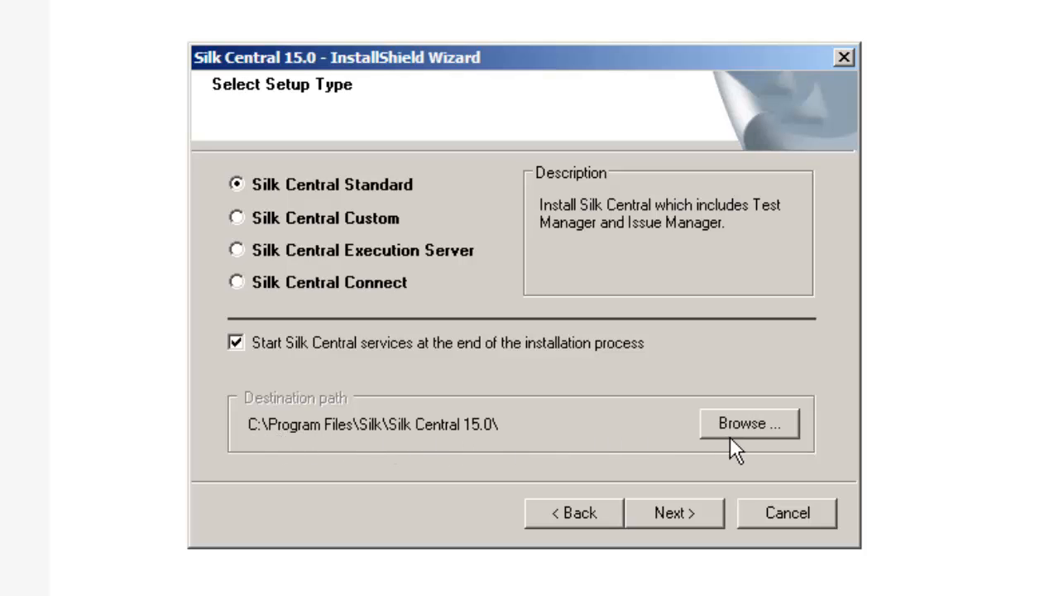
pyautogui.moveTo(738, 445)
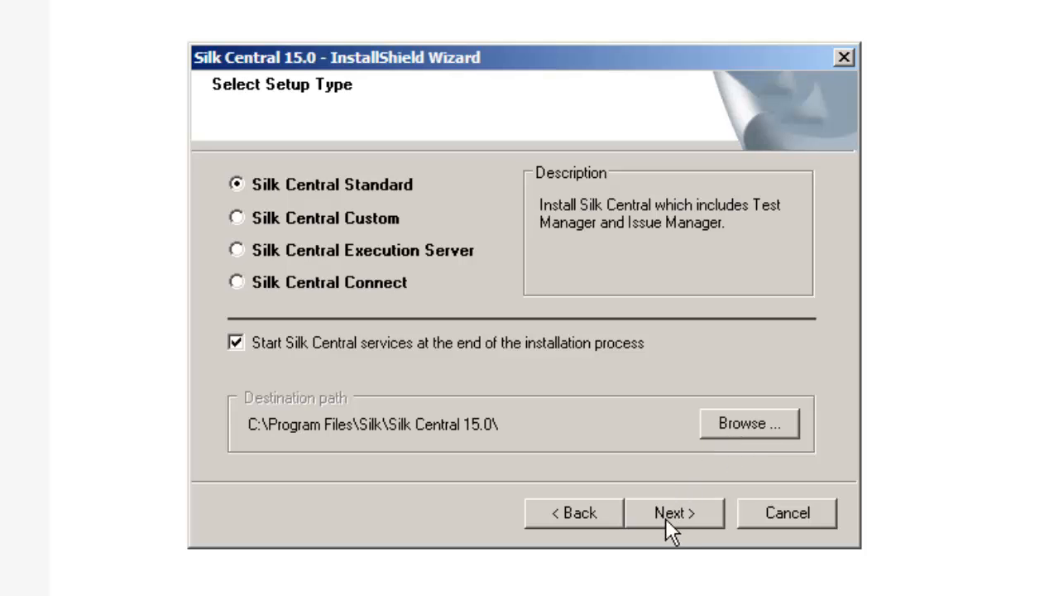
pyautogui.moveTo(680, 526)
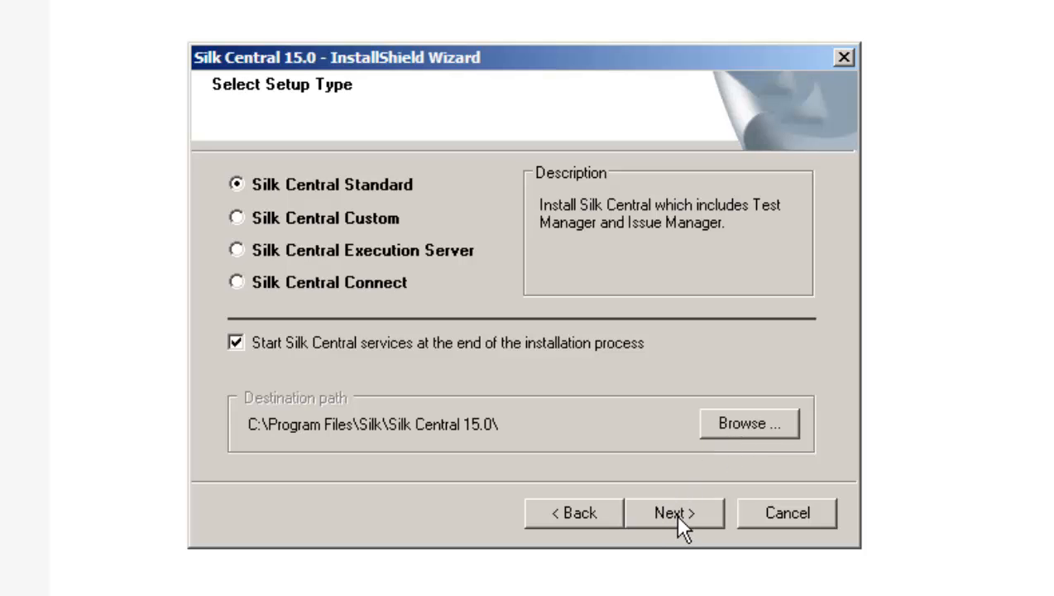
pyautogui.click(671, 513)
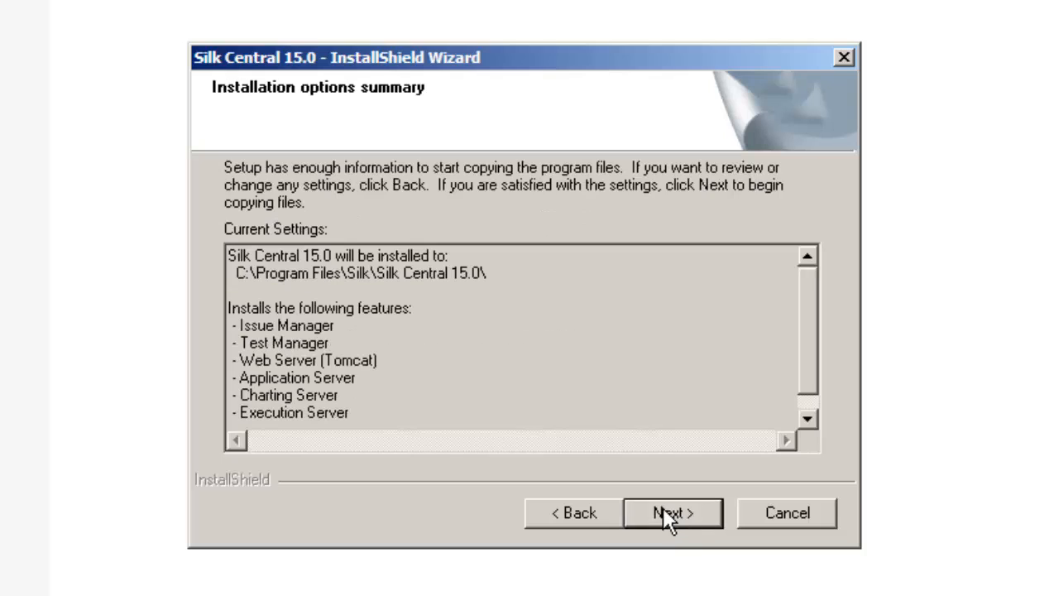
pyautogui.moveTo(808, 343)
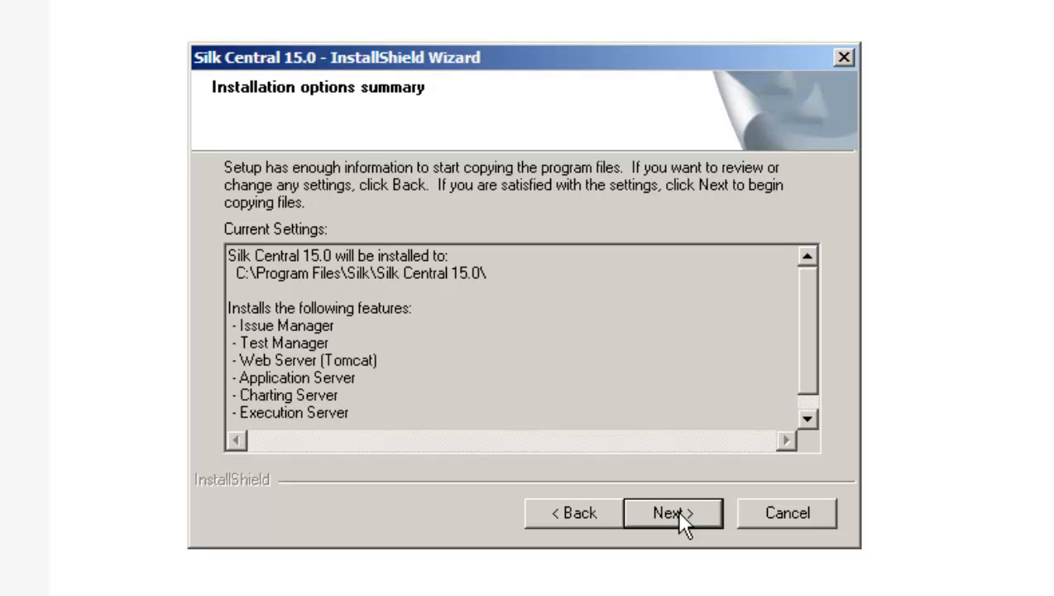
# Start the installation from the summary so the Visual C++ 2010 prerequisite installs.
pyautogui.click(672, 513)
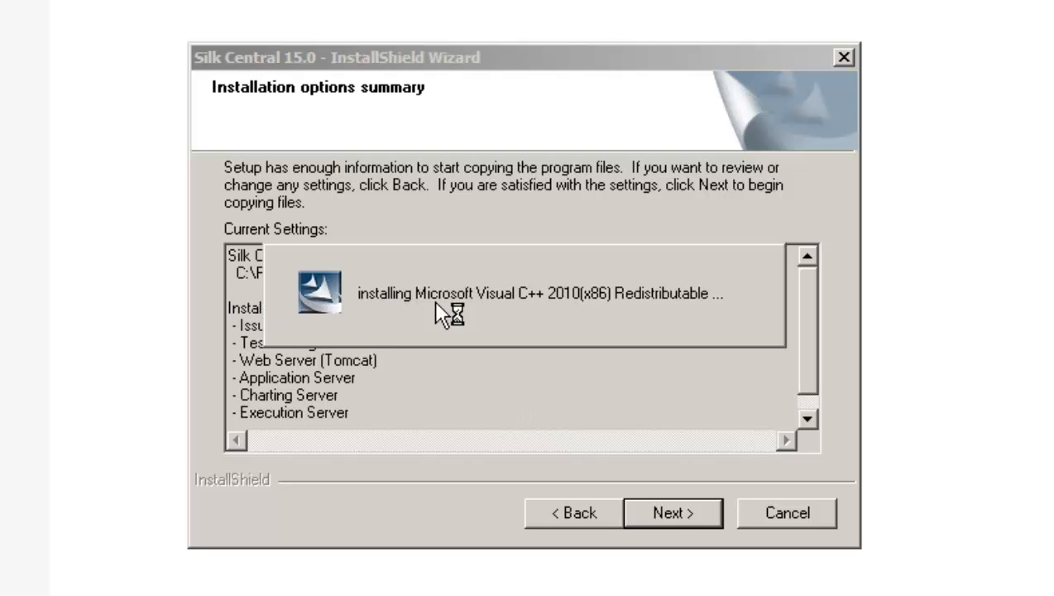
pyautogui.moveTo(745, 321)
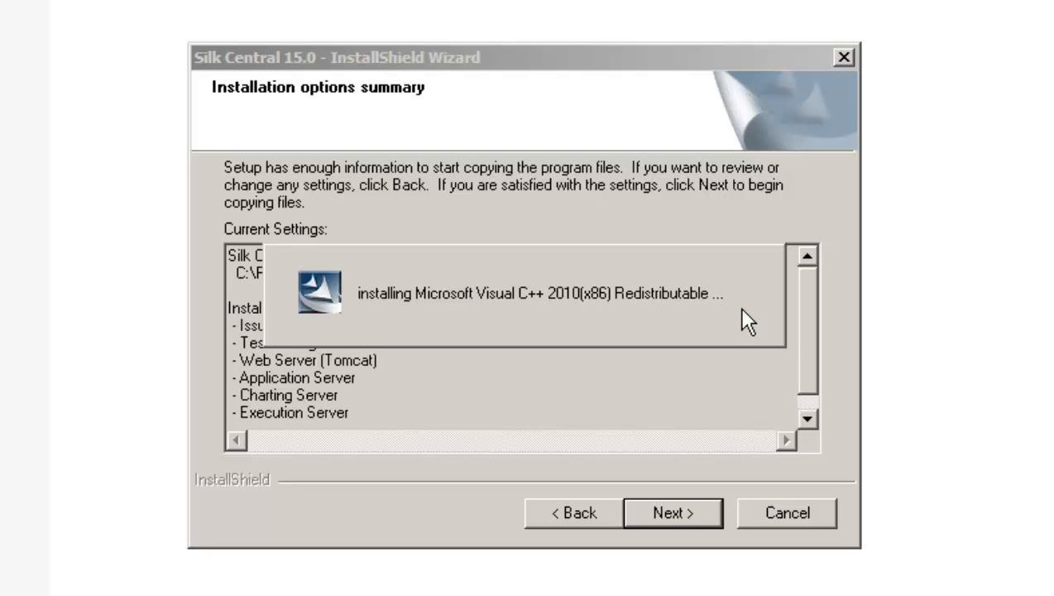
pyautogui.click(672, 513)
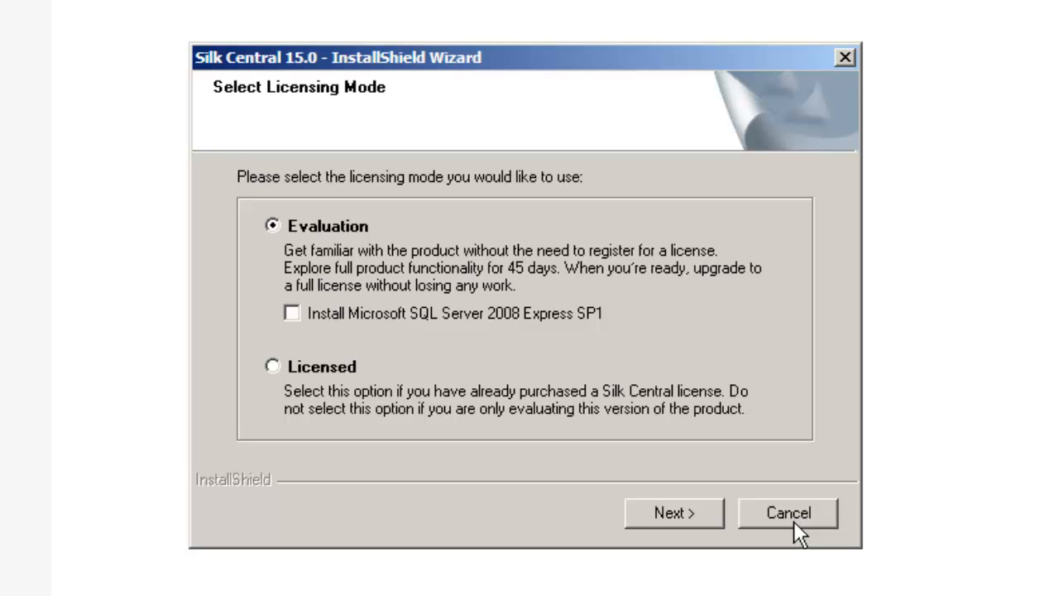
pyautogui.moveTo(278, 252)
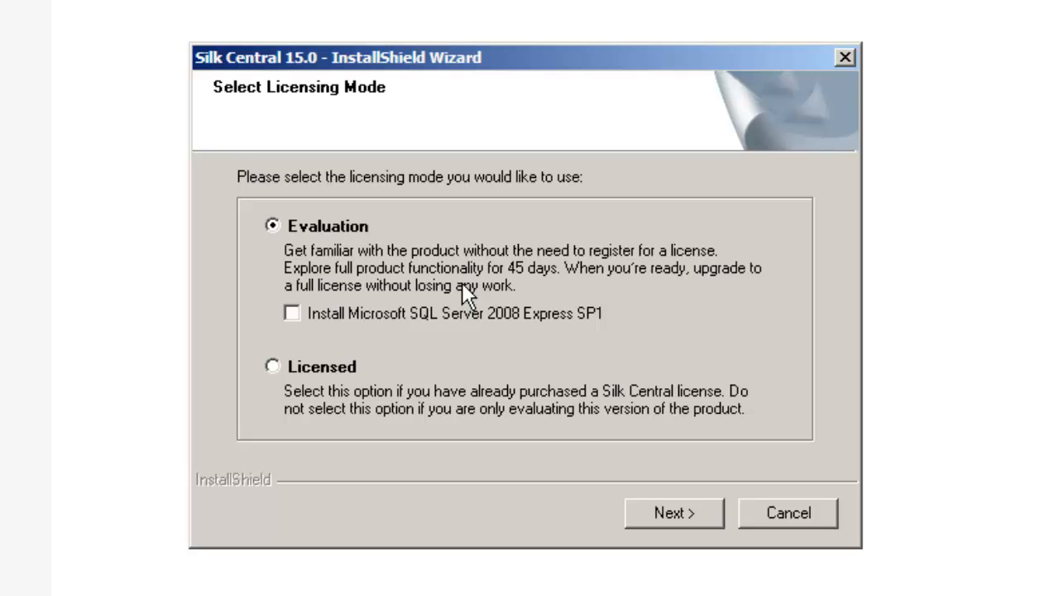
pyautogui.moveTo(505, 284)
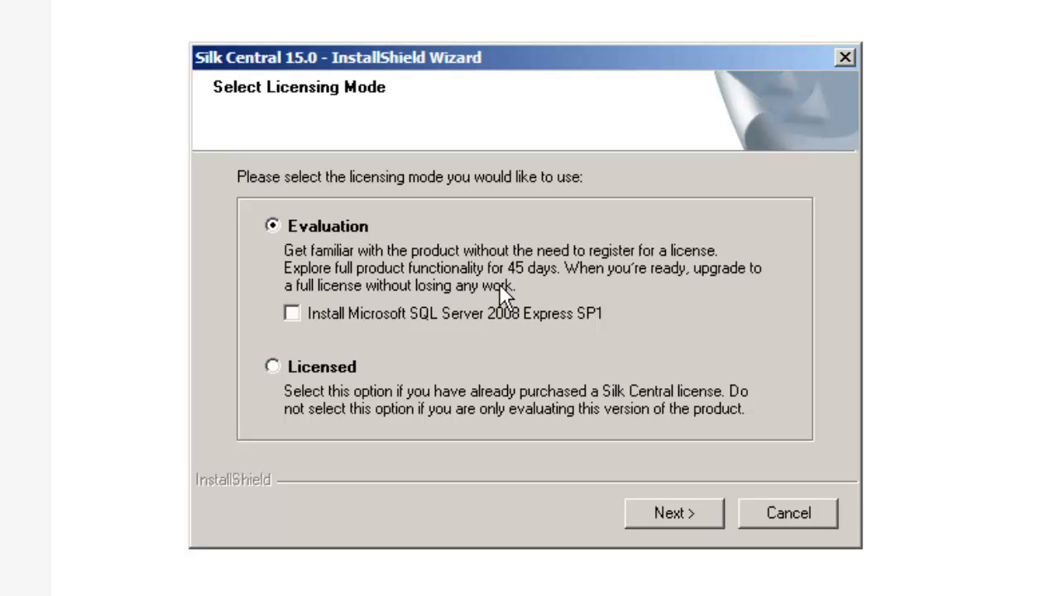
pyautogui.moveTo(322, 305)
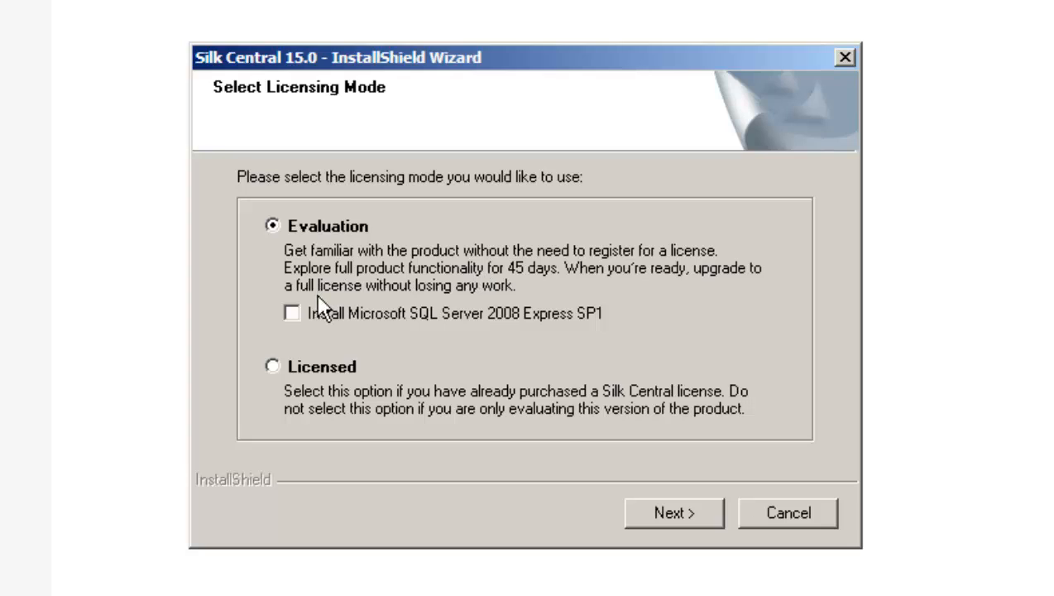
pyautogui.moveTo(298, 331)
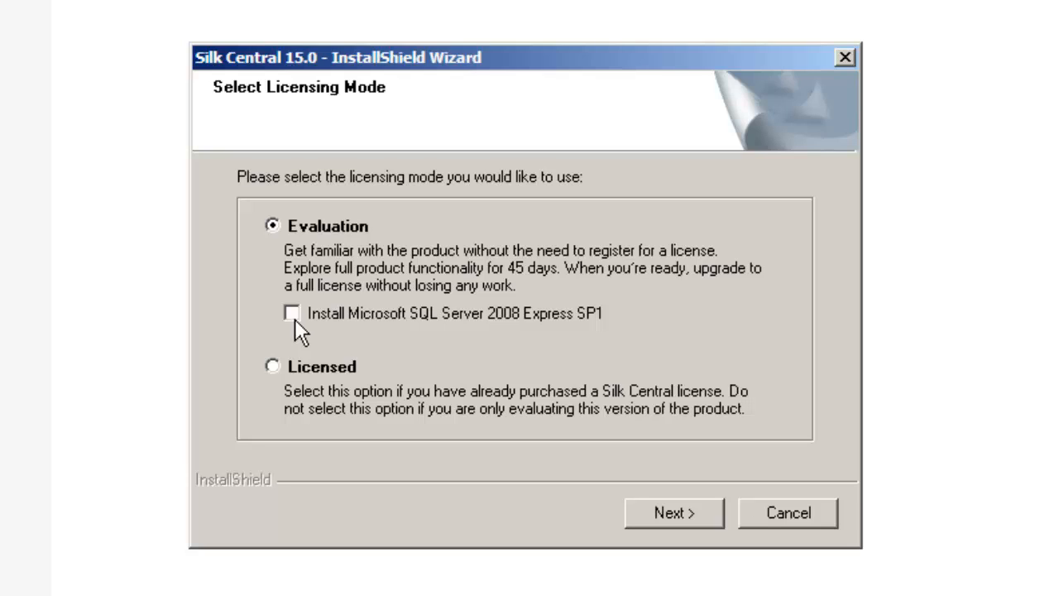
# Keep Evaluation licensing, include Microsoft SQL Server 2008 Express SP1, and run the install to completion.
pyautogui.click(292, 313)
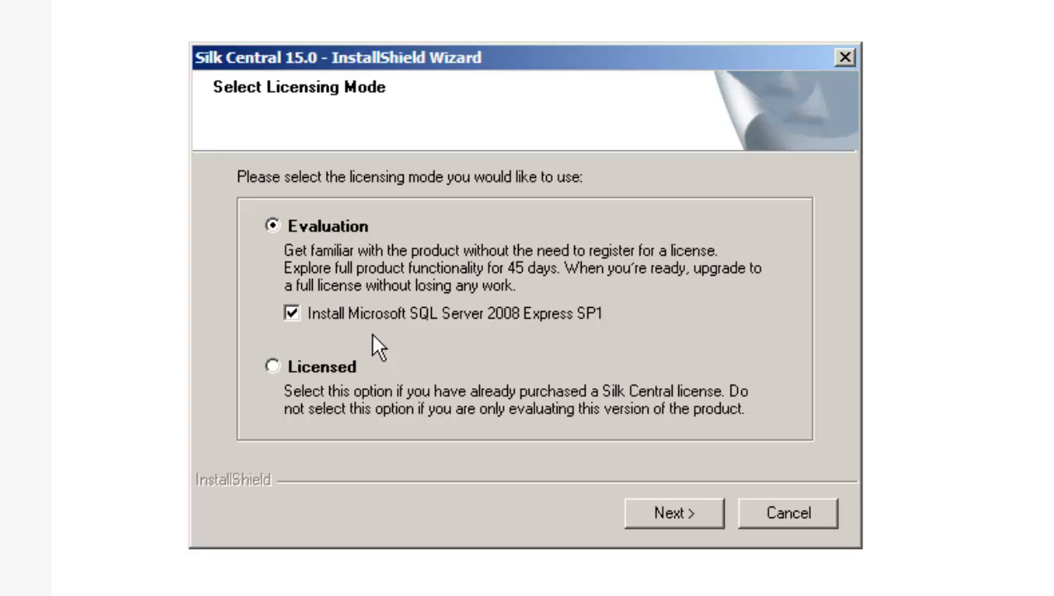
pyautogui.moveTo(513, 331)
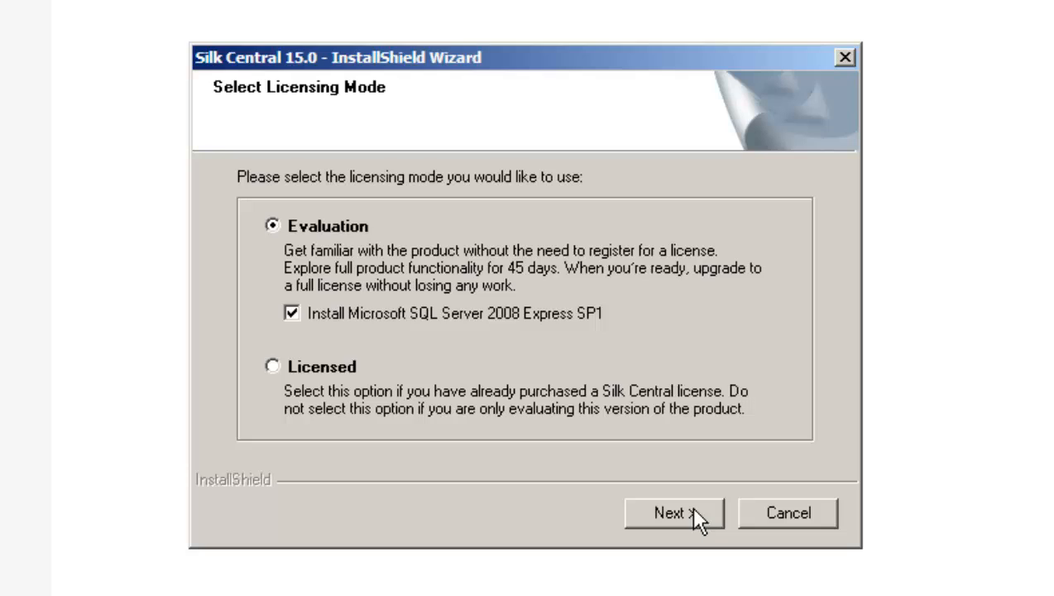
pyautogui.click(673, 513)
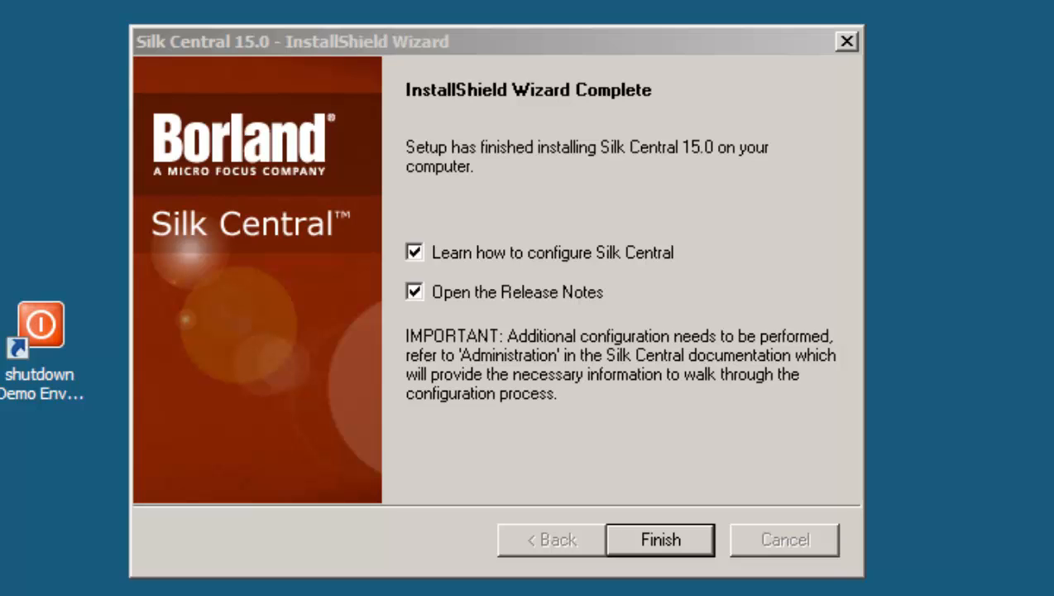
# Finish setup, opening the Silk Central Help welcome page in Internet Explorer.
pyautogui.click(660, 539)
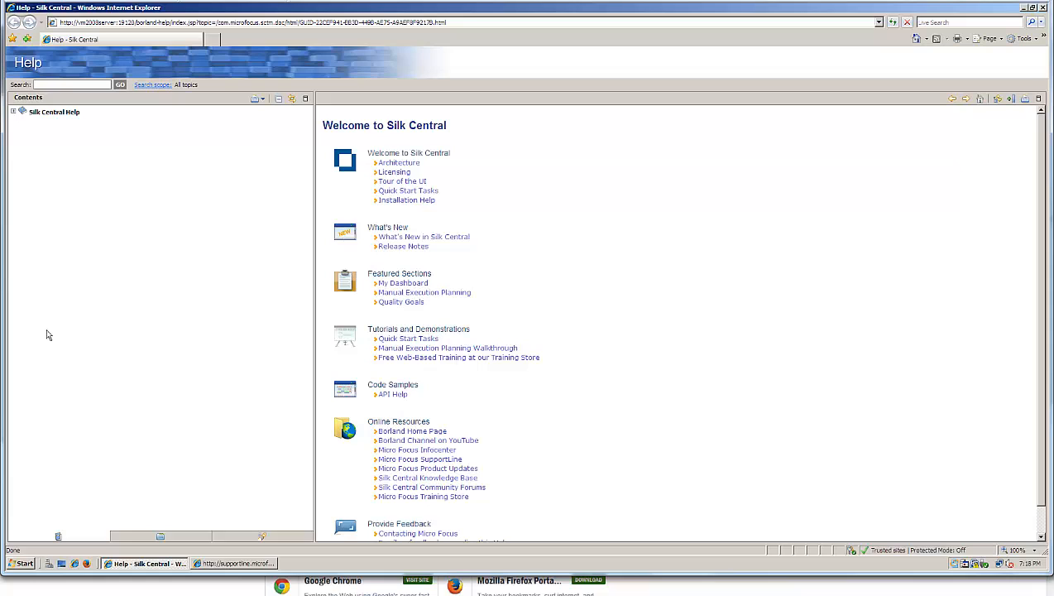
pyautogui.moveTo(554, 249)
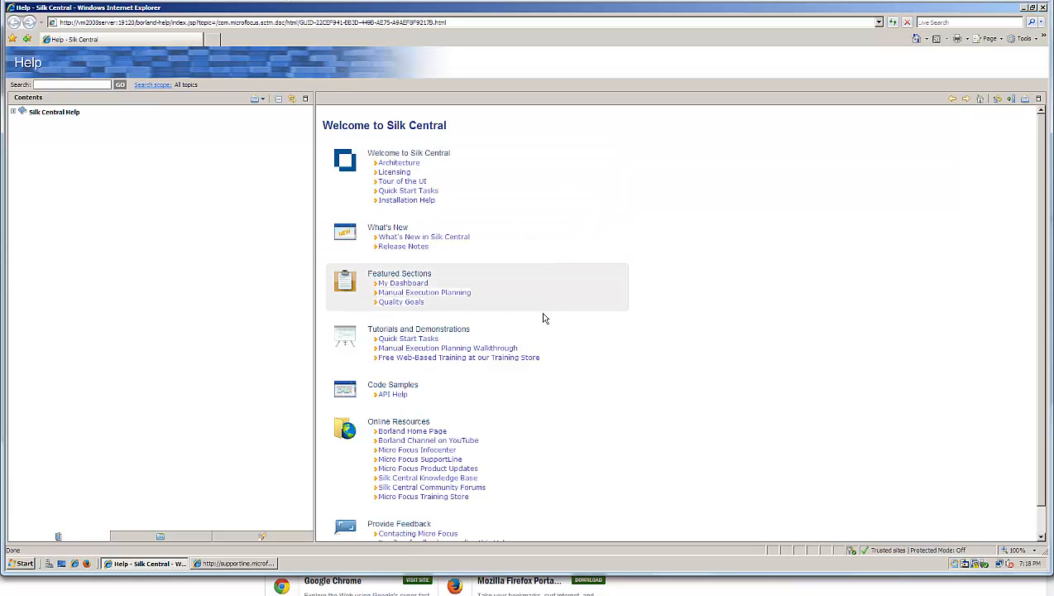
pyautogui.moveTo(484, 520)
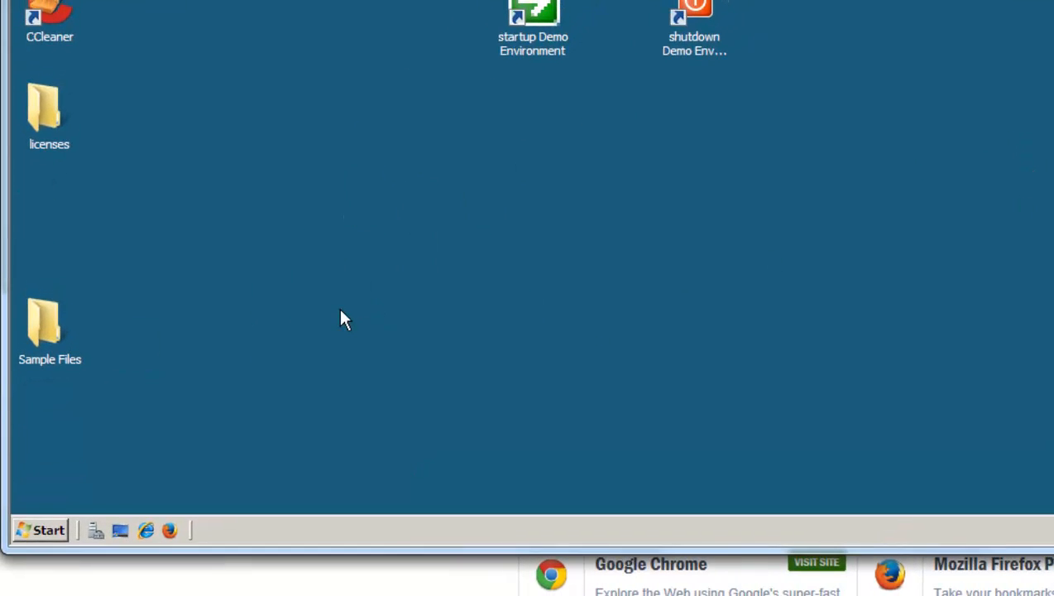
# Launch Silk Central 15.0 from Start > All Programs > Silk, opening its login page in Firefox.
pyautogui.click(40, 529)
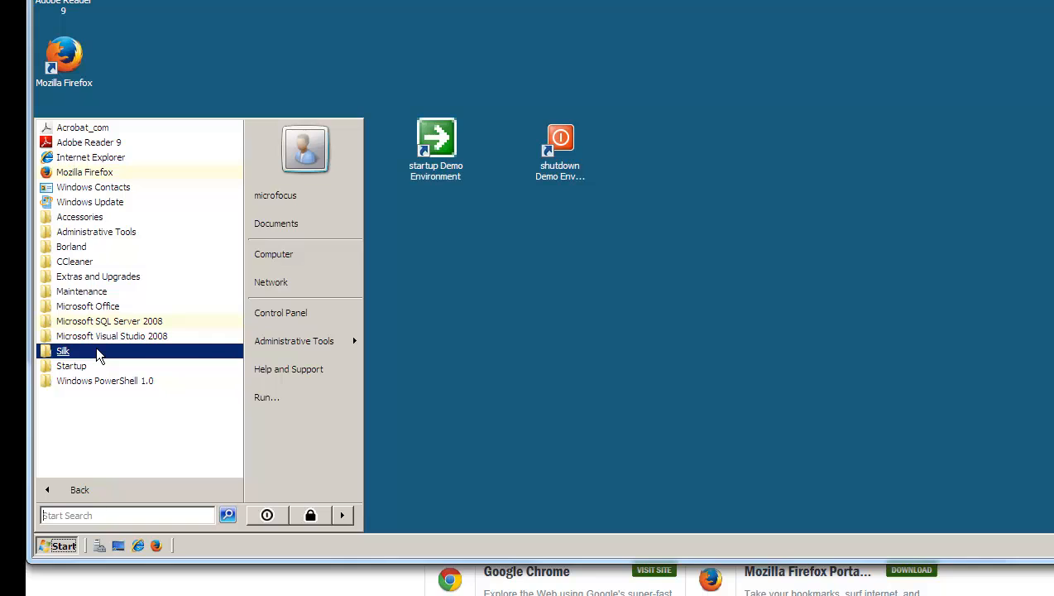
pyautogui.click(63, 351)
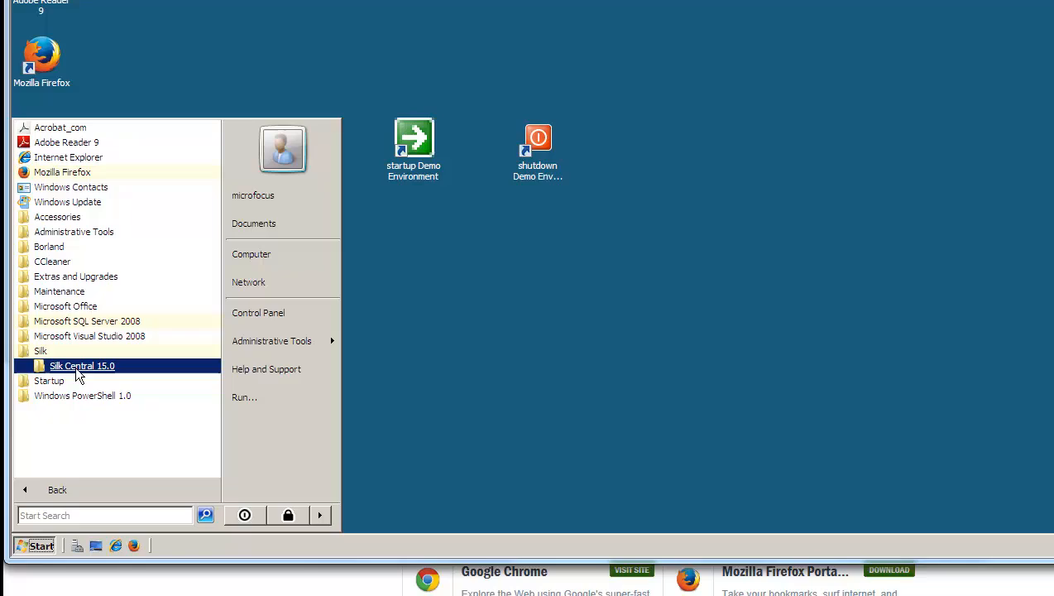
pyautogui.click(83, 366)
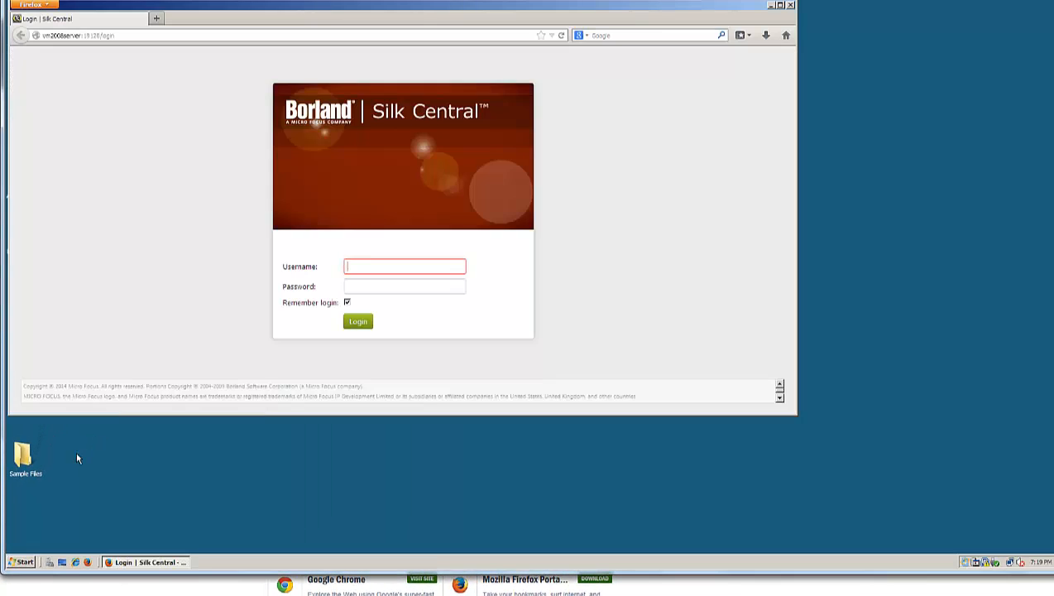
pyautogui.click(770, 5)
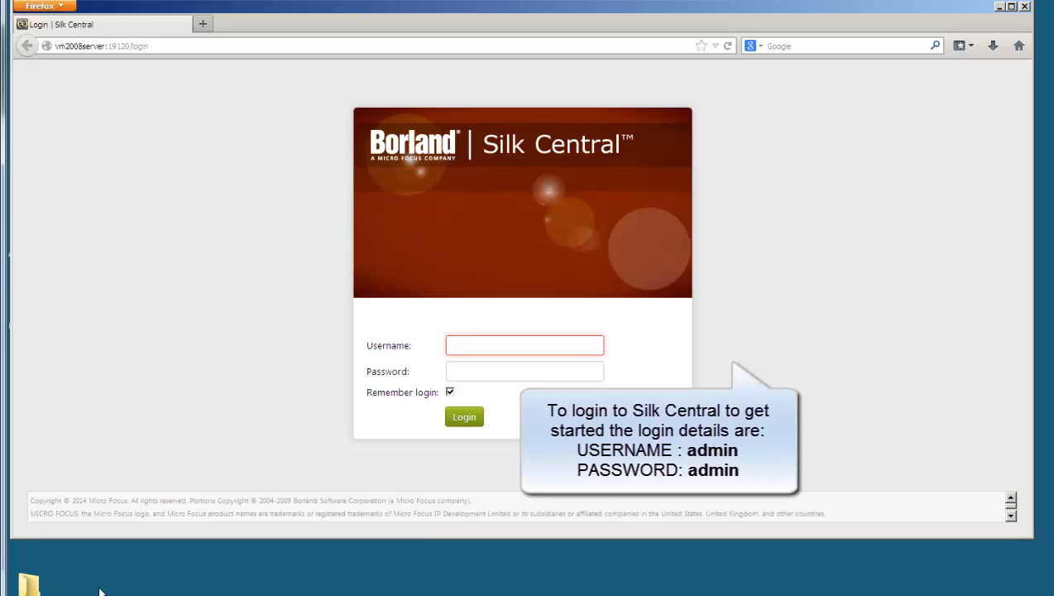
pyautogui.click(524, 346)
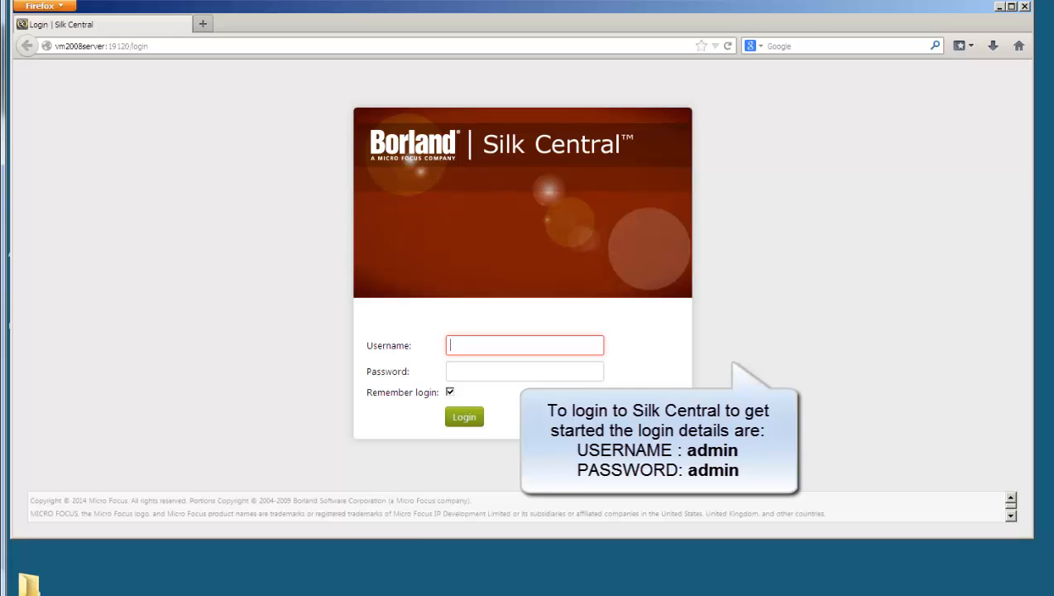